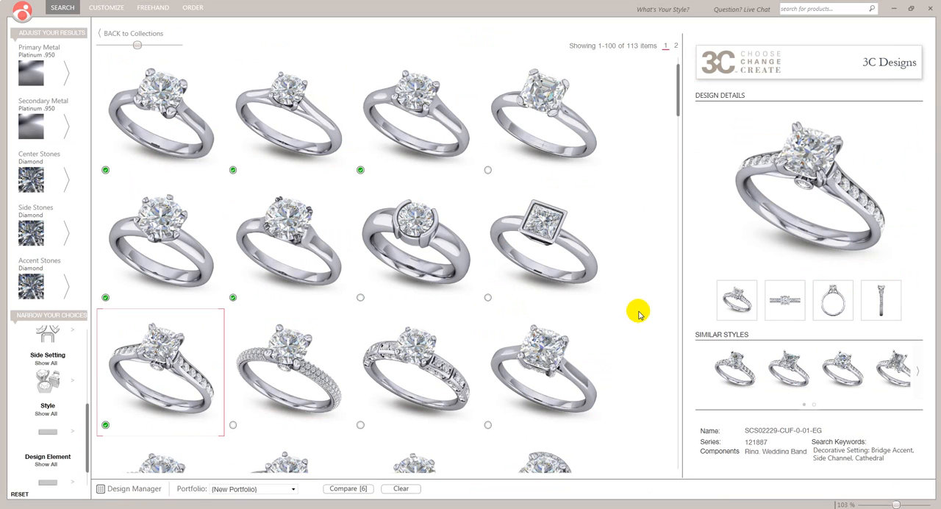
{"action": "mouse_move", "coordinate": [605, 302]}
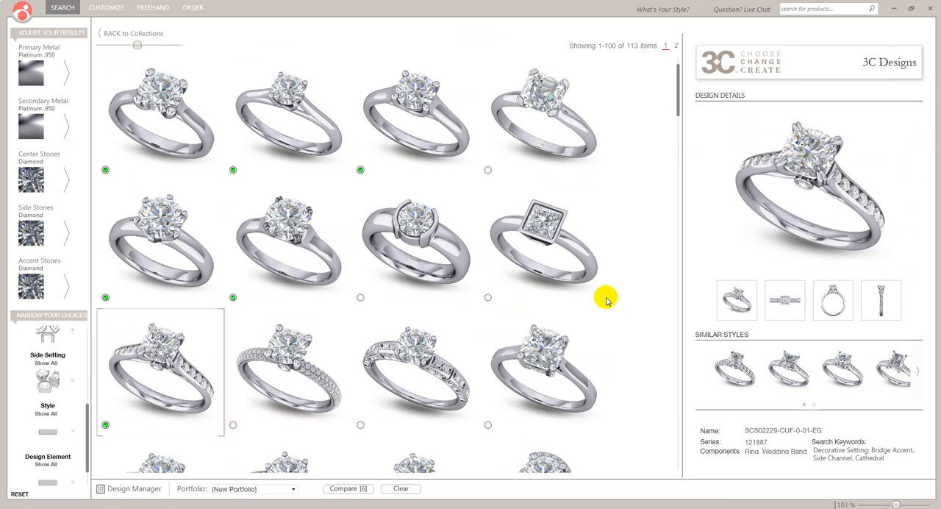
{"action": "mouse_move", "coordinate": [171, 203]}
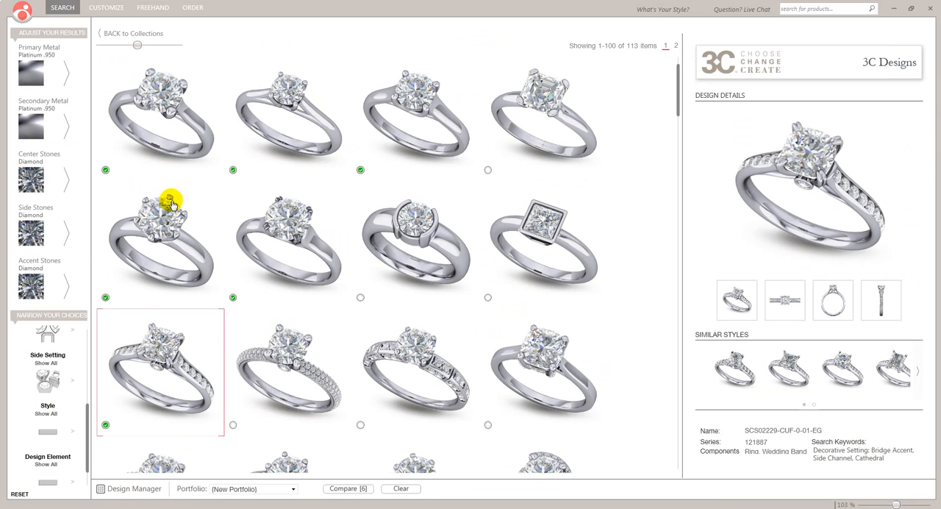
{"action": "mouse_move", "coordinate": [284, 259]}
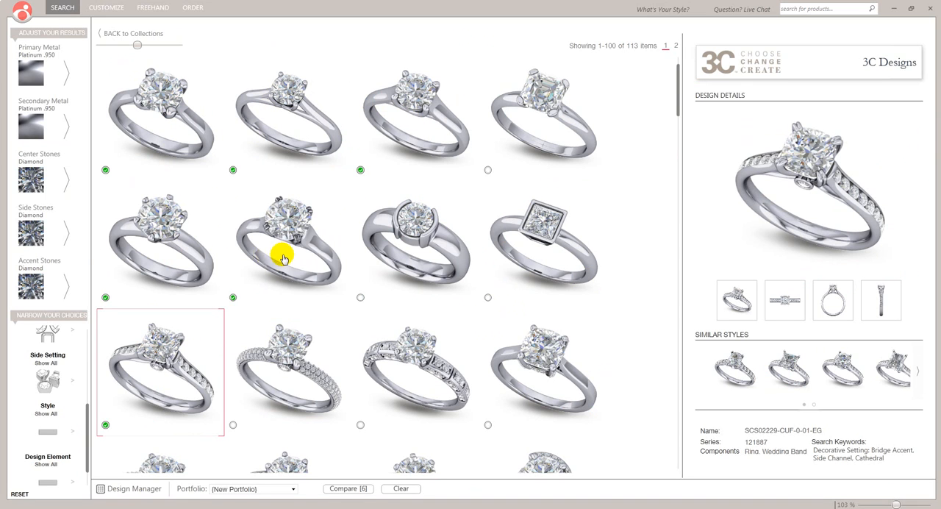
{"action": "mouse_move", "coordinate": [361, 449]}
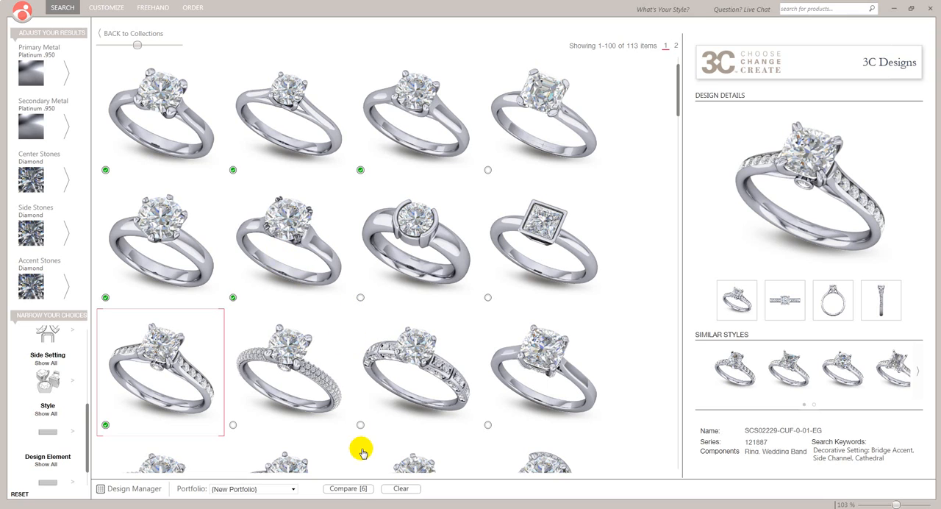
{"action": "mouse_move", "coordinate": [348, 488]}
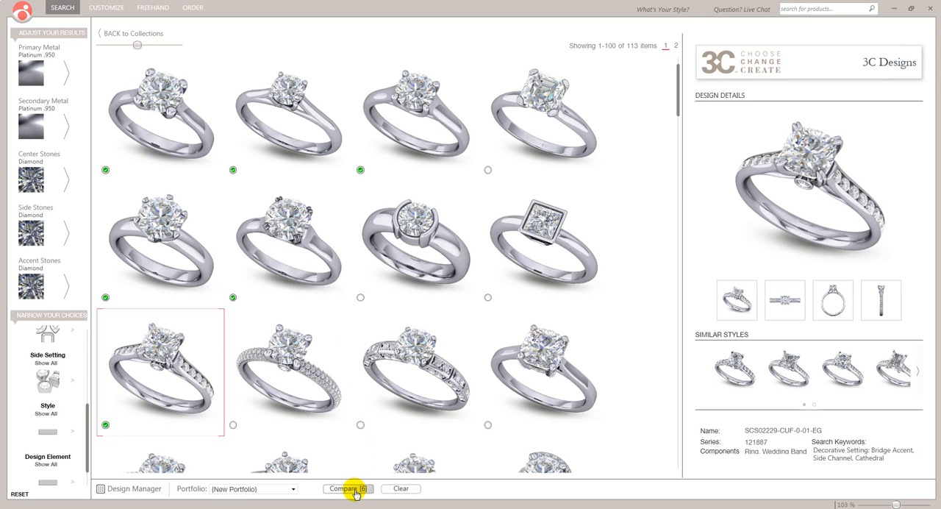
- Compare the six ticked rings and show the six-prong solitaire's design details
{"action": "left_click", "coordinate": [348, 488]}
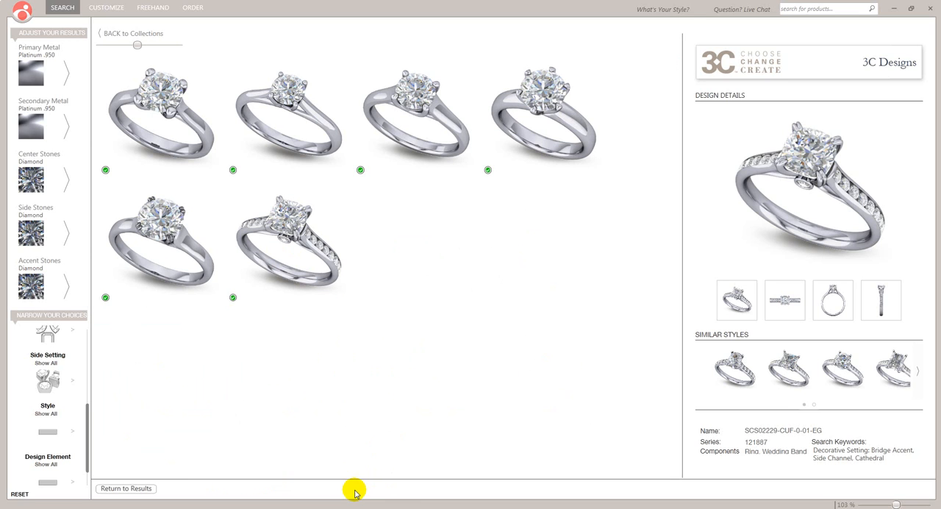
{"action": "mouse_move", "coordinate": [420, 362]}
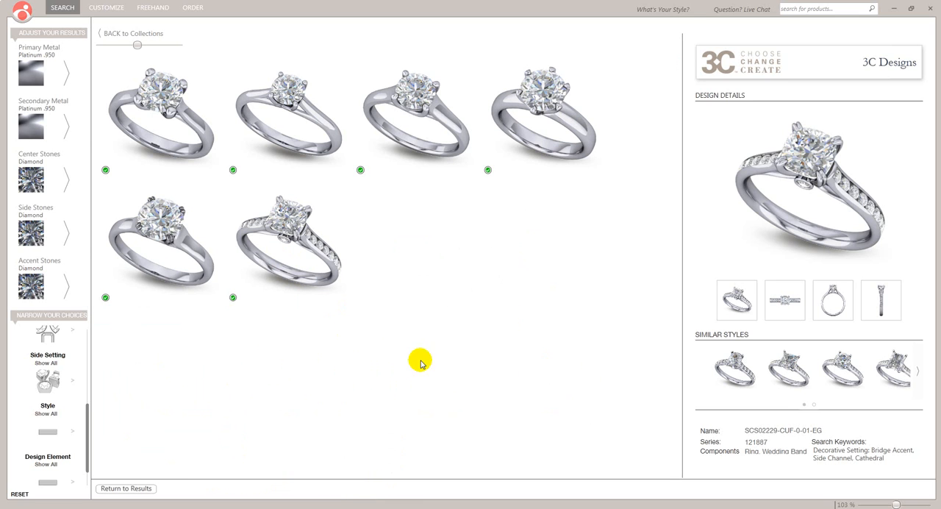
{"action": "mouse_move", "coordinate": [535, 298]}
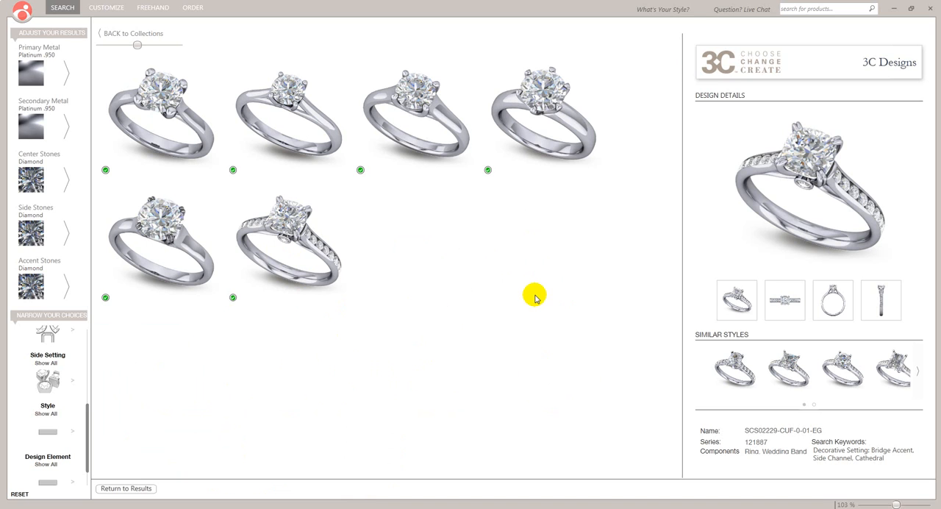
{"action": "mouse_move", "coordinate": [409, 266]}
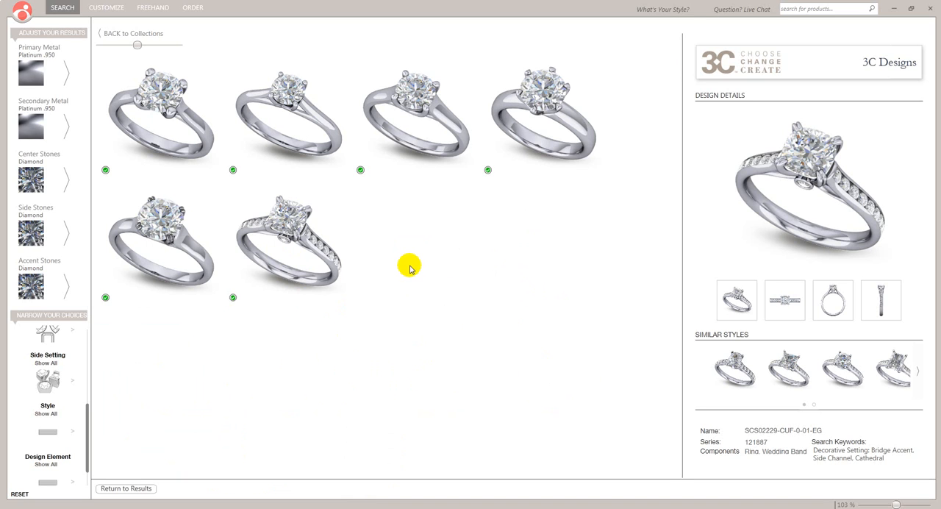
{"action": "left_click", "coordinate": [160, 243]}
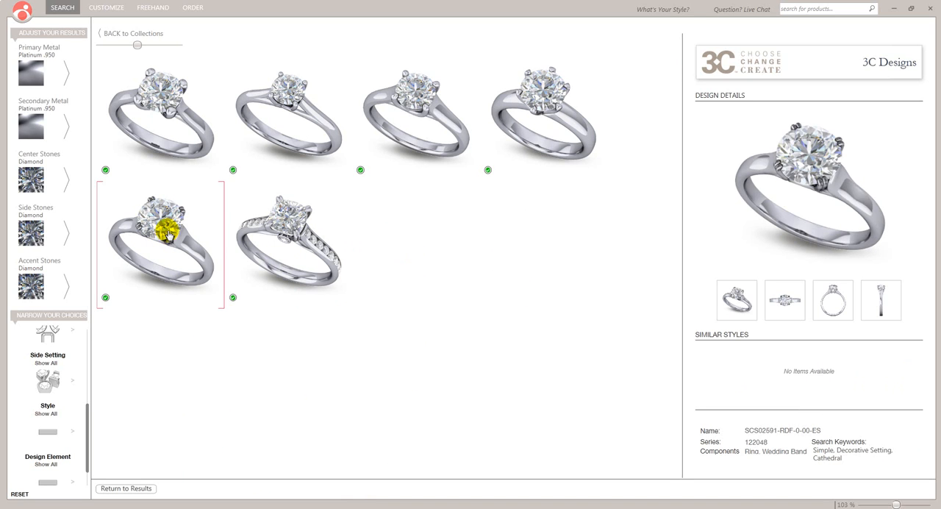
{"action": "left_click", "coordinate": [288, 243]}
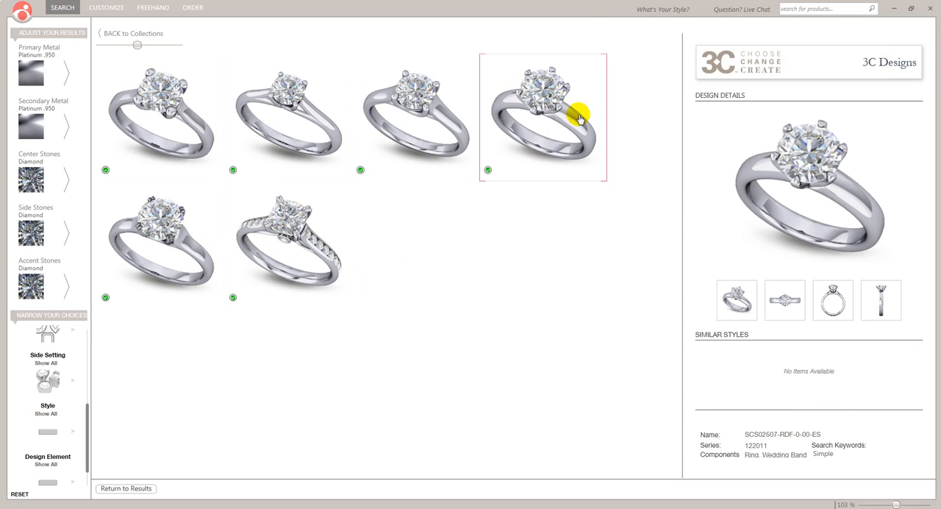
{"action": "mouse_move", "coordinate": [585, 12]}
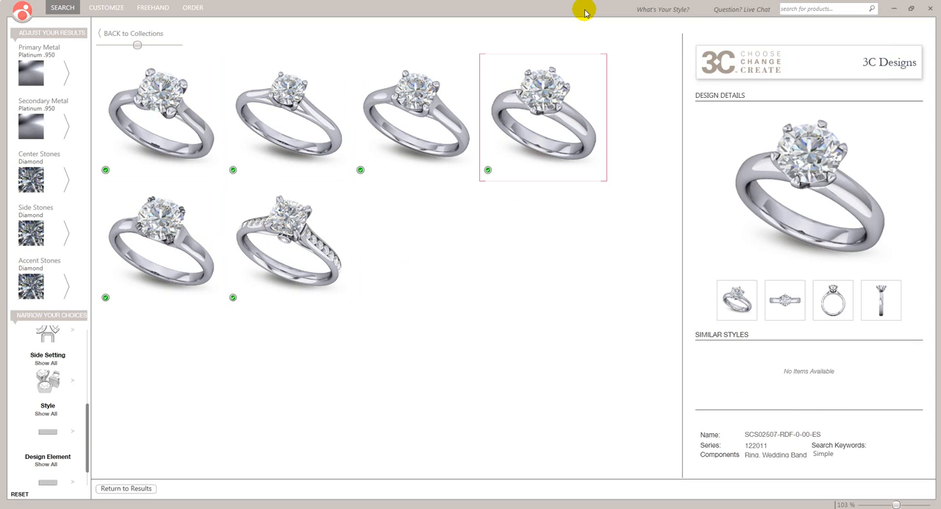
{"action": "mouse_move", "coordinate": [438, 56]}
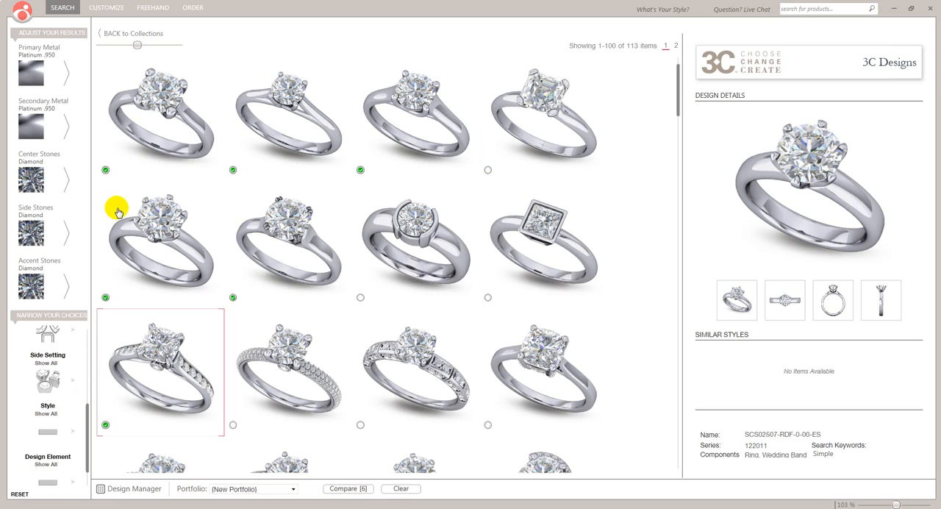
{"action": "mouse_move", "coordinate": [373, 161]}
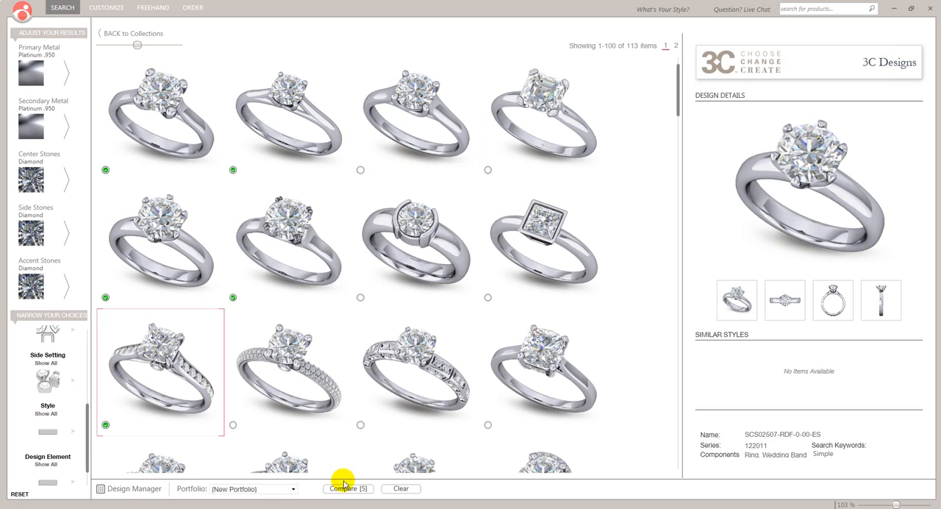
- Return to the full results, view the cushion-cut ring's side profile and tick it for comparison
{"action": "left_click", "coordinate": [349, 488]}
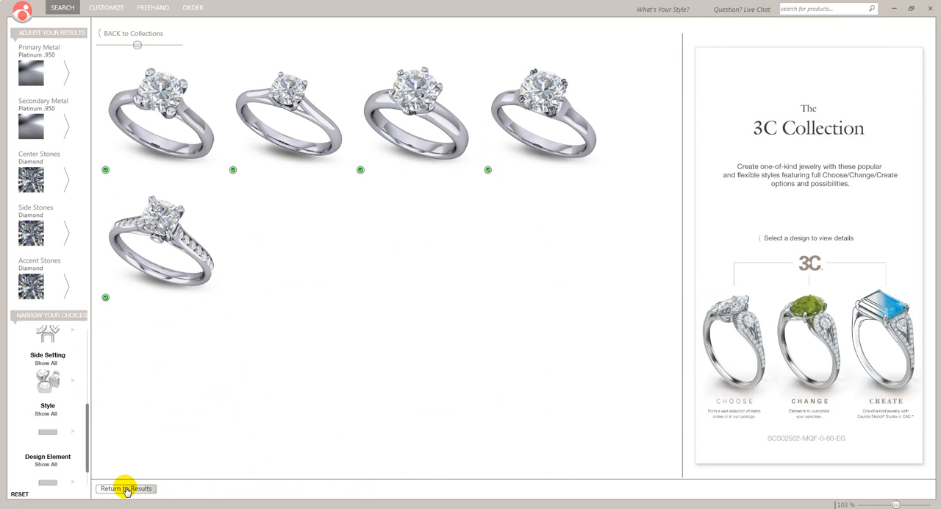
{"action": "left_click", "coordinate": [127, 488]}
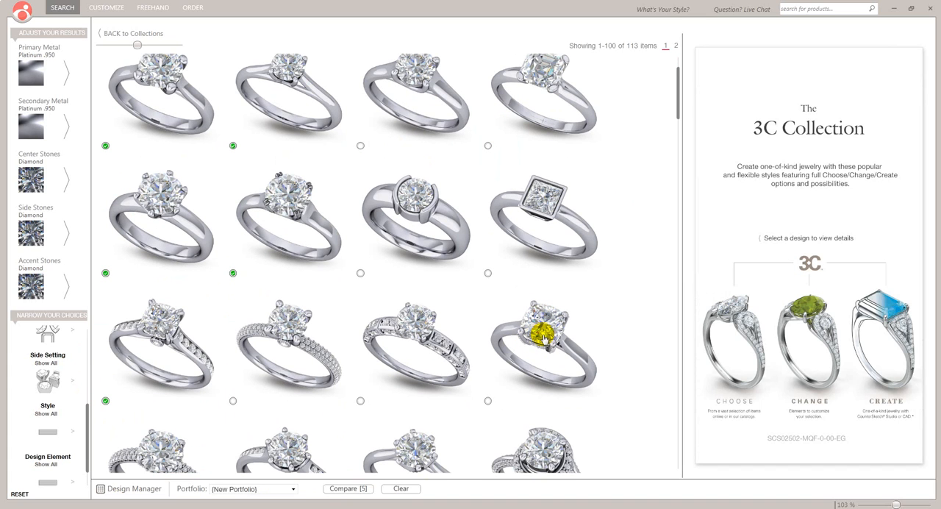
{"action": "left_click", "coordinate": [544, 347]}
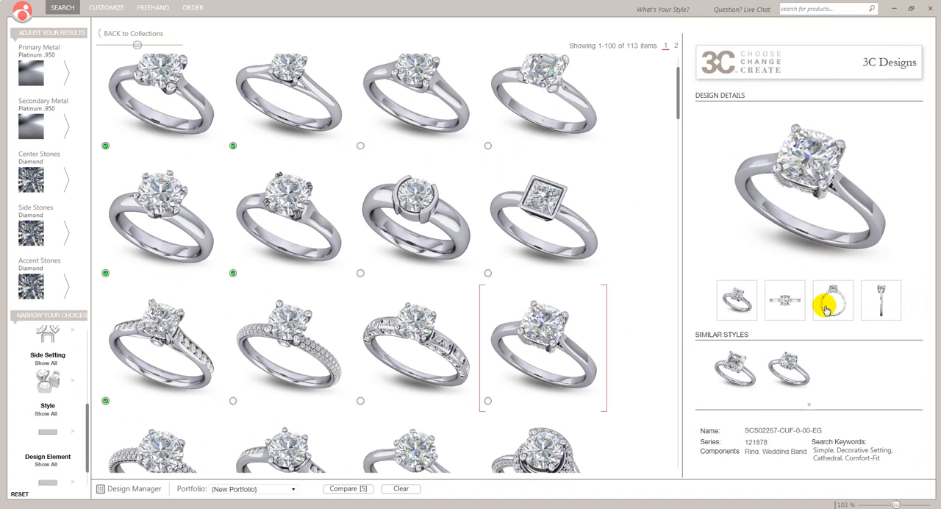
{"action": "left_click", "coordinate": [831, 300]}
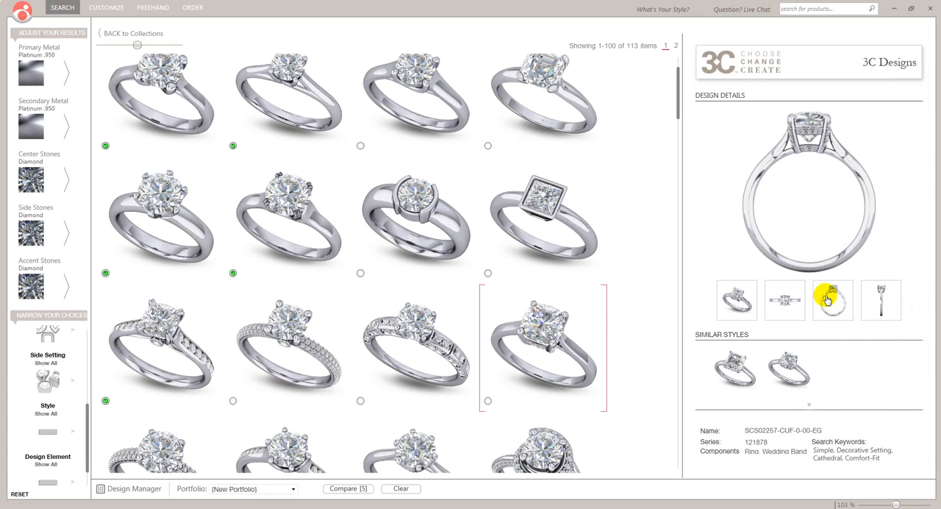
{"action": "mouse_move", "coordinate": [665, 426]}
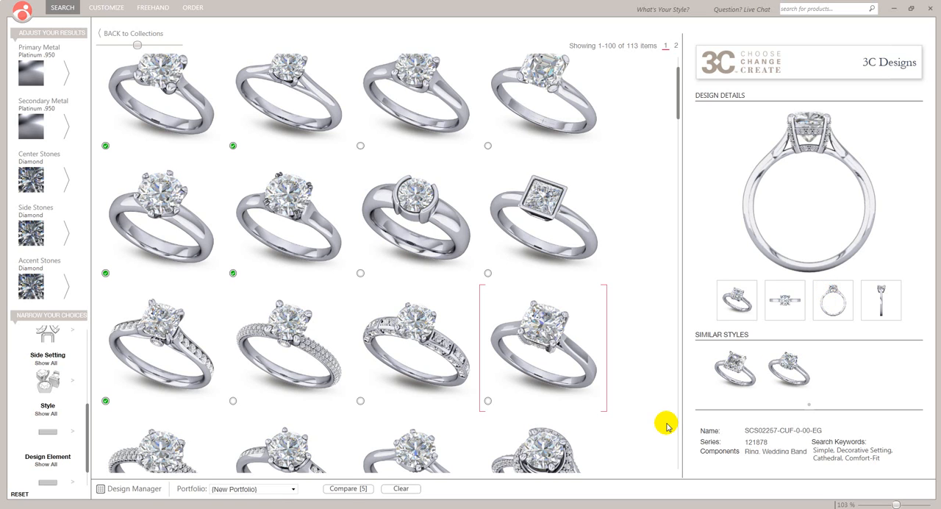
{"action": "mouse_move", "coordinate": [459, 383]}
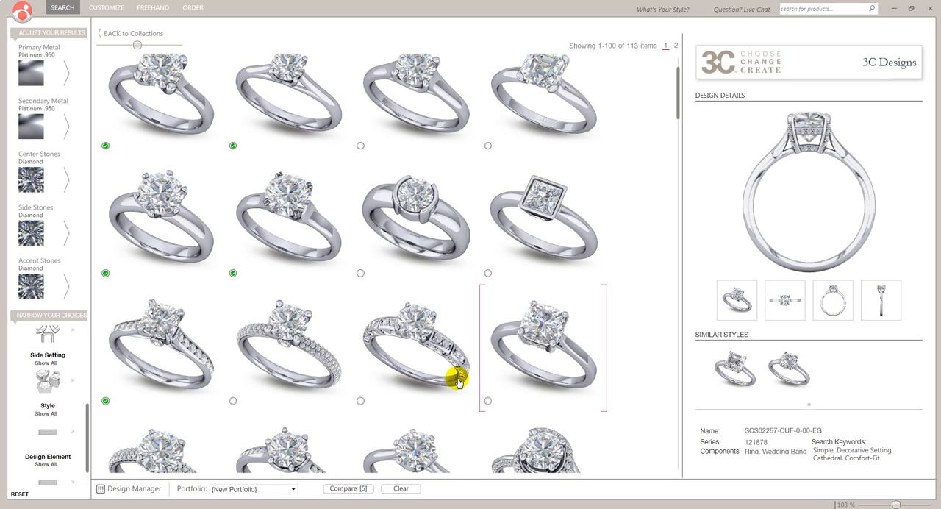
{"action": "left_click", "coordinate": [488, 400]}
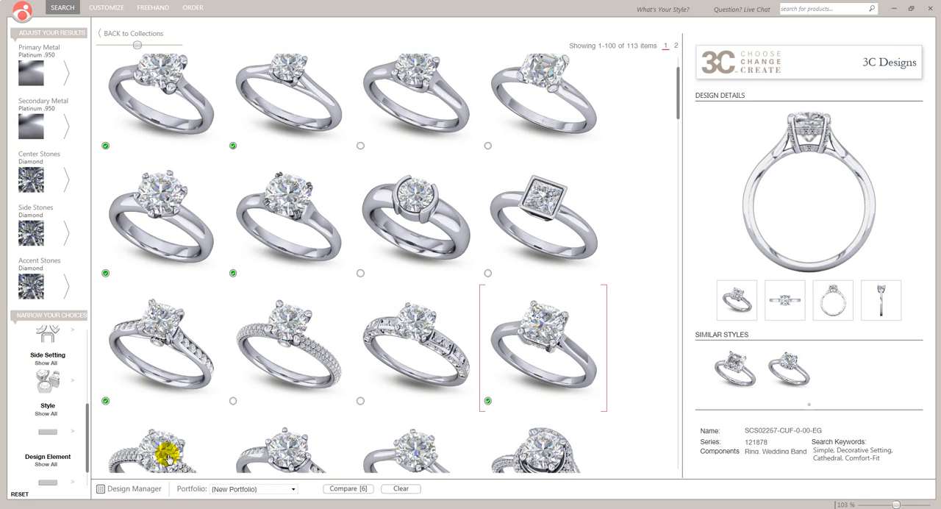
{"action": "mouse_move", "coordinate": [219, 464]}
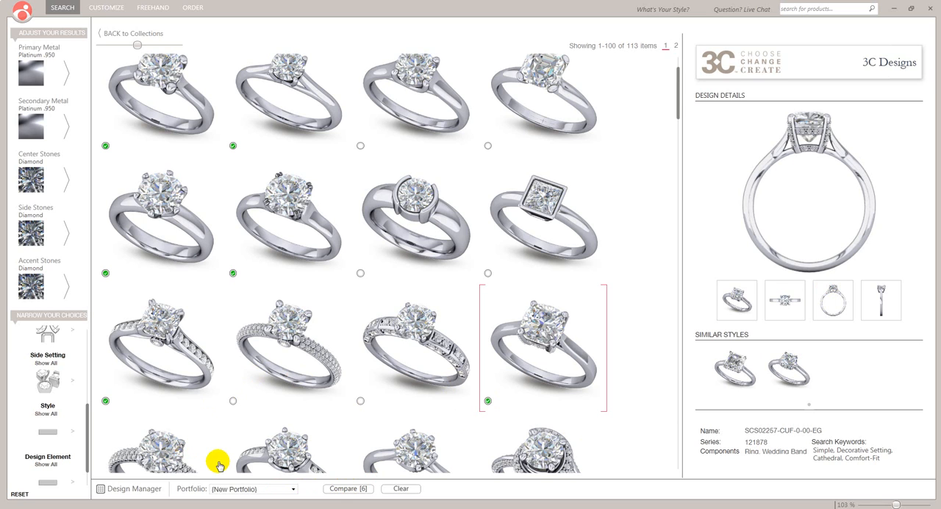
{"action": "mouse_move", "coordinate": [226, 476]}
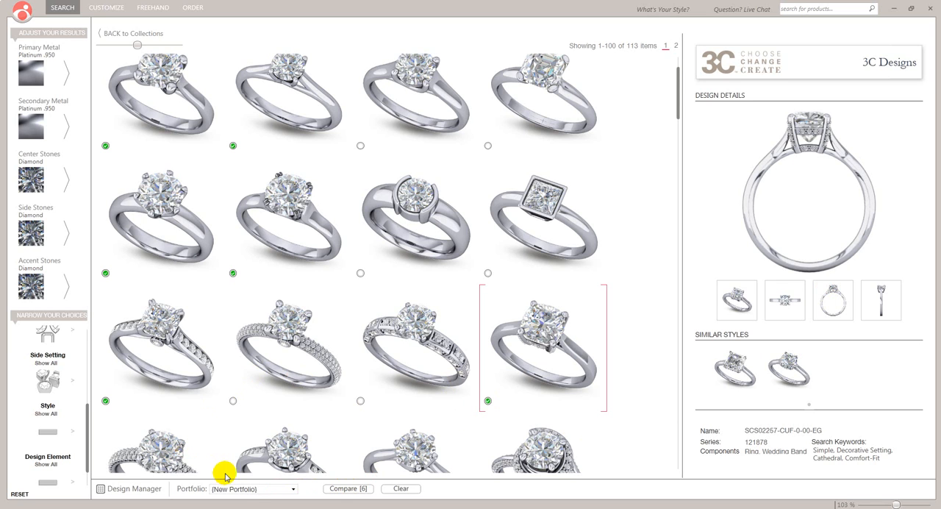
{"action": "mouse_move", "coordinate": [253, 492]}
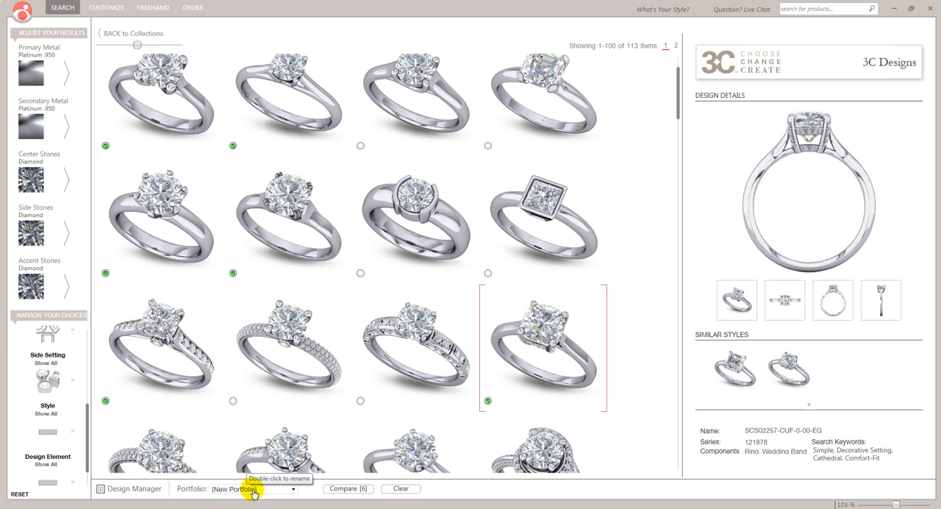
{"action": "mouse_move", "coordinate": [259, 492]}
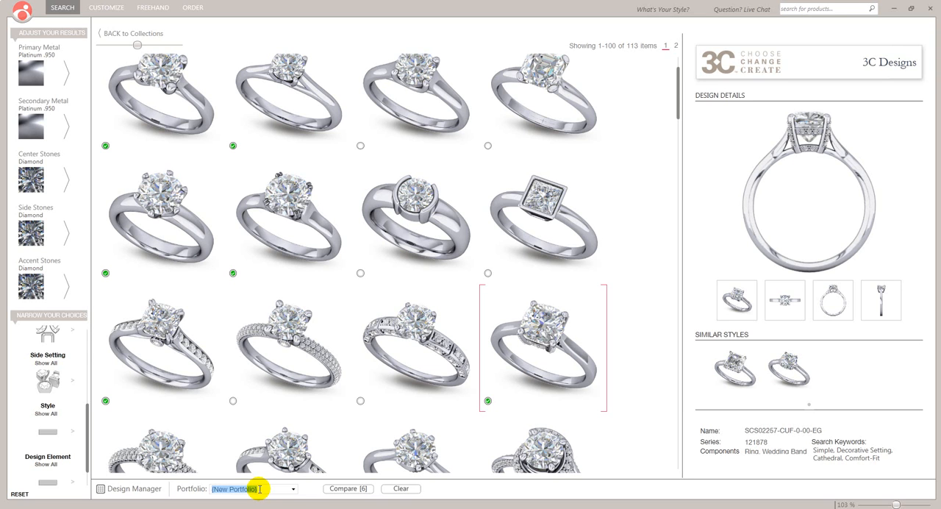
- Name the portfolio 'John, Doe' in place of New Portfolio
{"action": "type", "text": "John"}
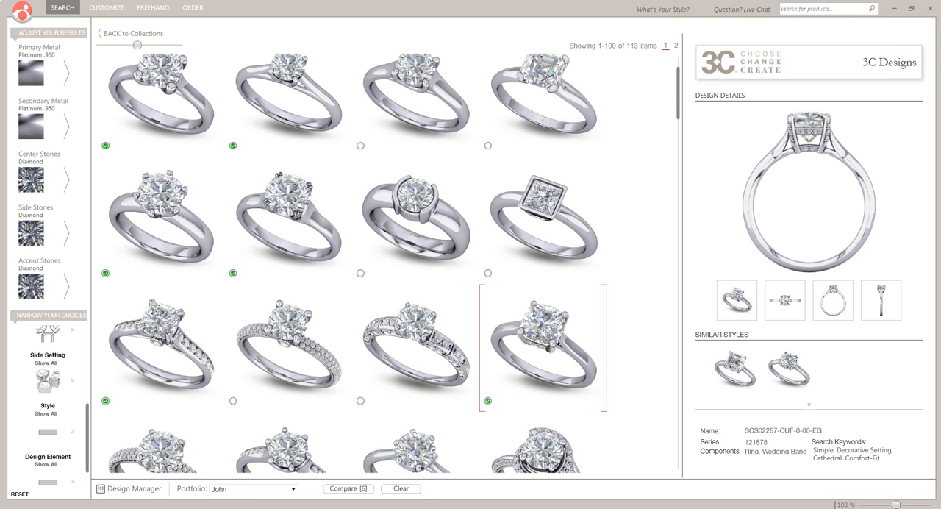
{"action": "type", "text": ", Doe"}
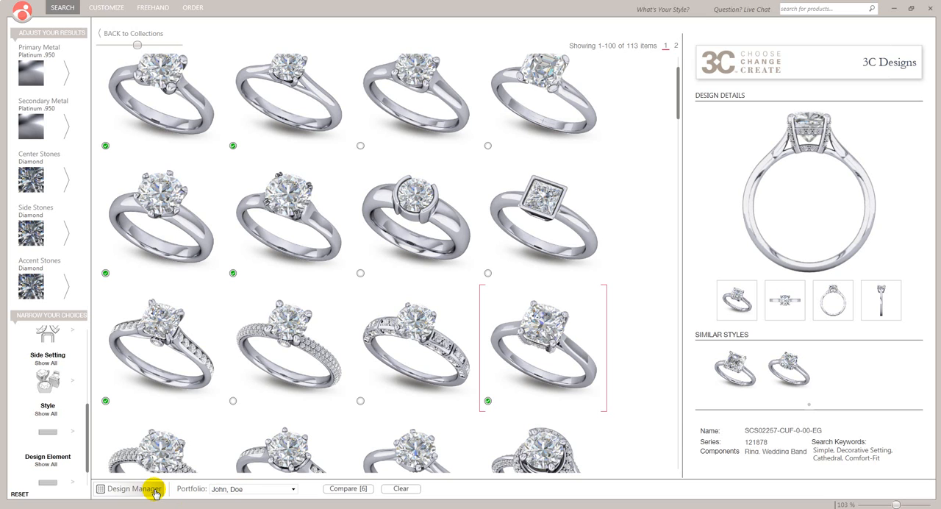
{"action": "left_click", "coordinate": [135, 488]}
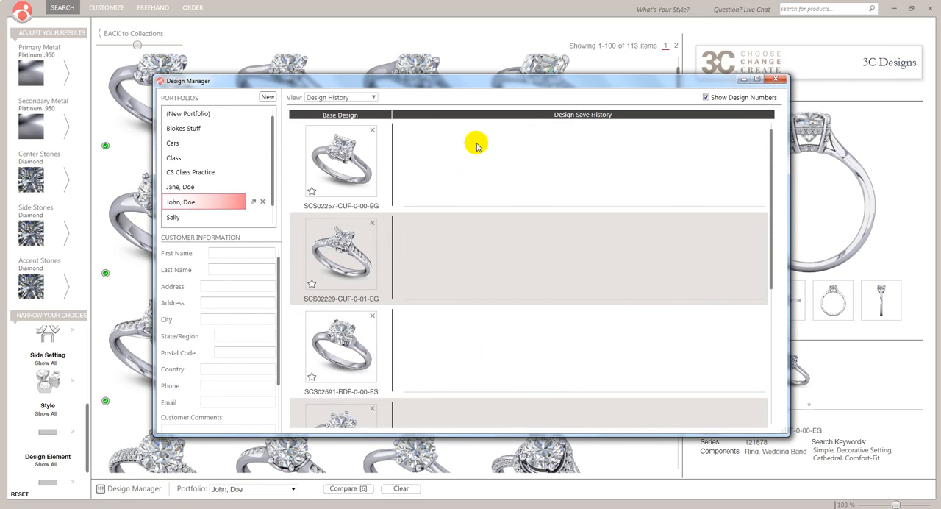
{"action": "mouse_move", "coordinate": [341, 194]}
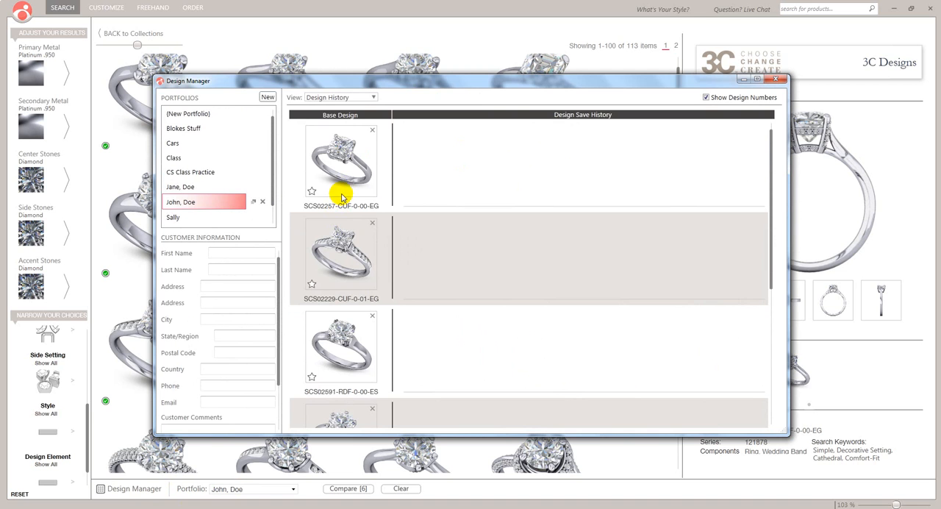
{"action": "scroll", "scroll_direction": "down", "scroll_amount": 3}
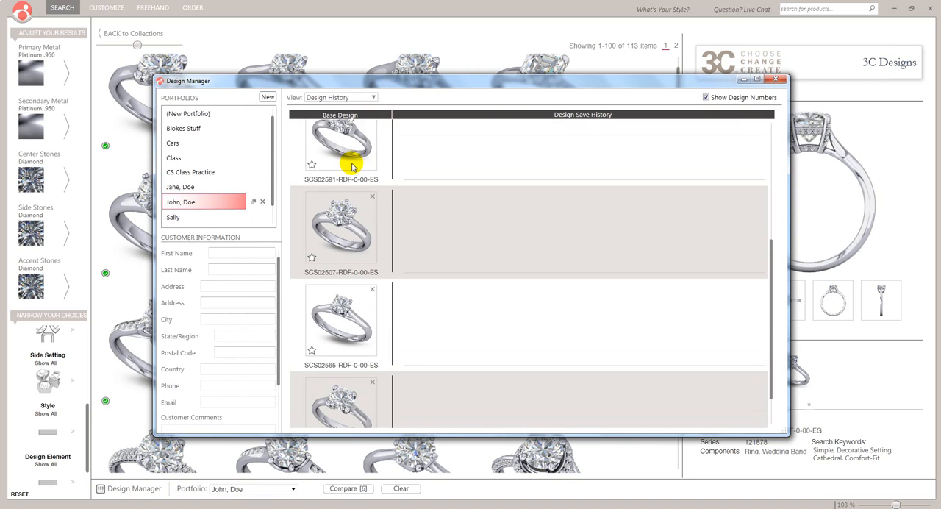
{"action": "scroll", "scroll_direction": "down", "scroll_amount": 3}
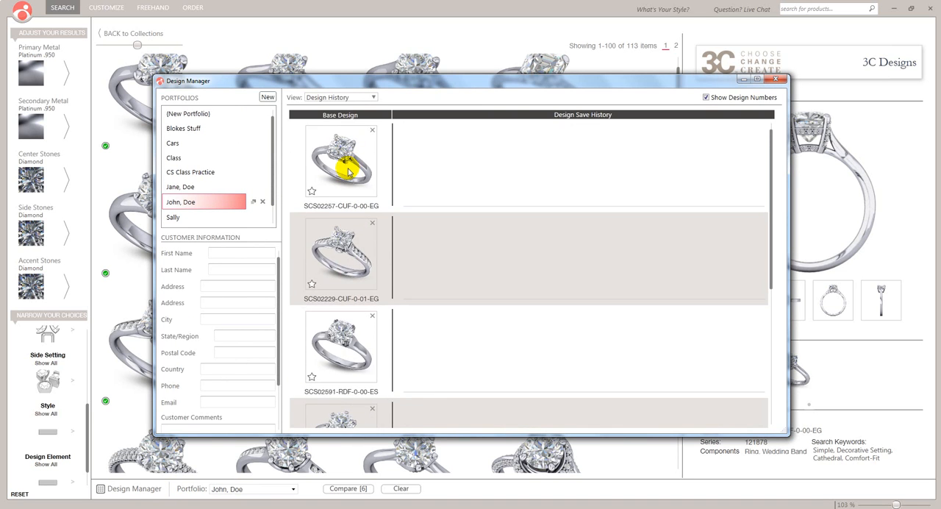
{"action": "mouse_move", "coordinate": [429, 144]}
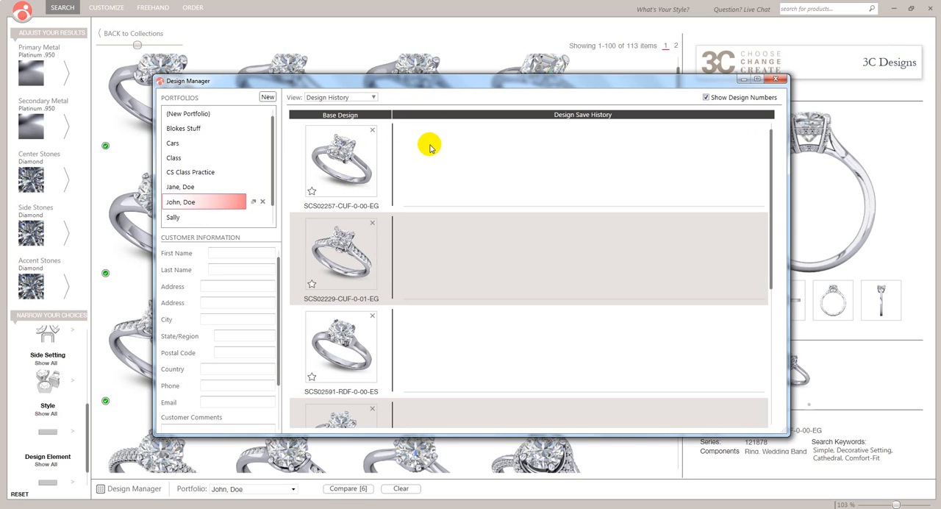
{"action": "mouse_move", "coordinate": [644, 159]}
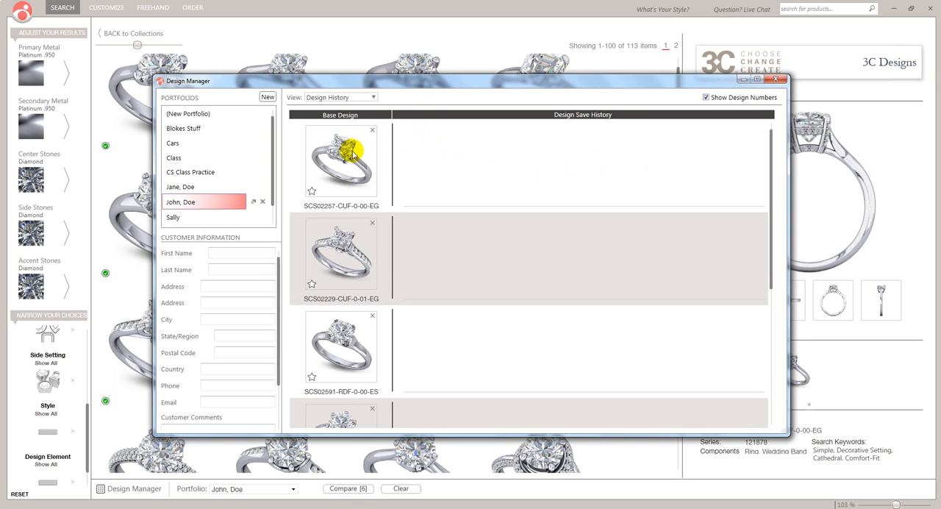
{"action": "mouse_move", "coordinate": [524, 154]}
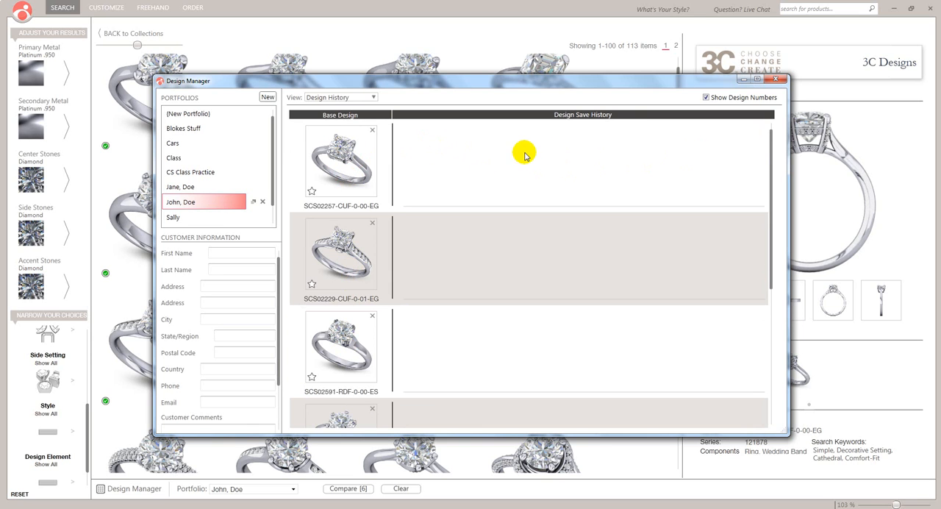
{"action": "mouse_move", "coordinate": [188, 253]}
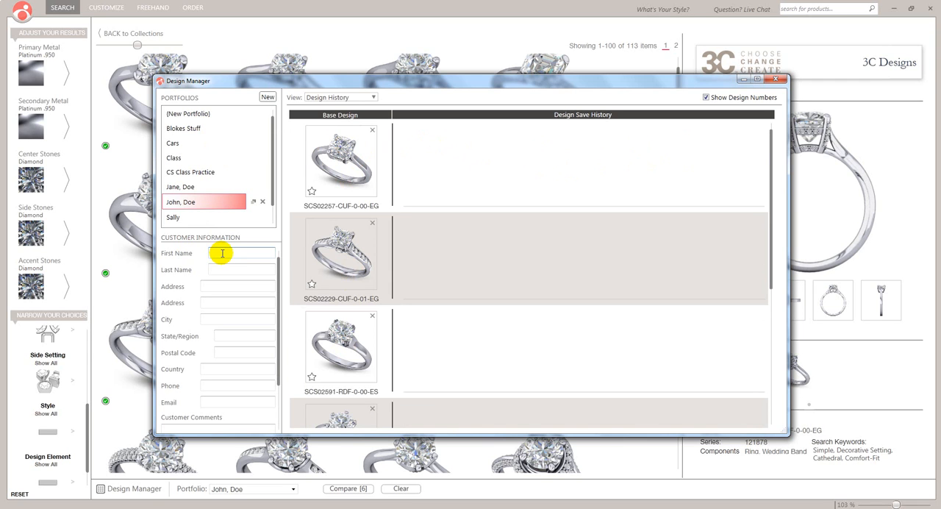
- Enter the customer's first name John and last name Doe
{"action": "type", "text": "John"}
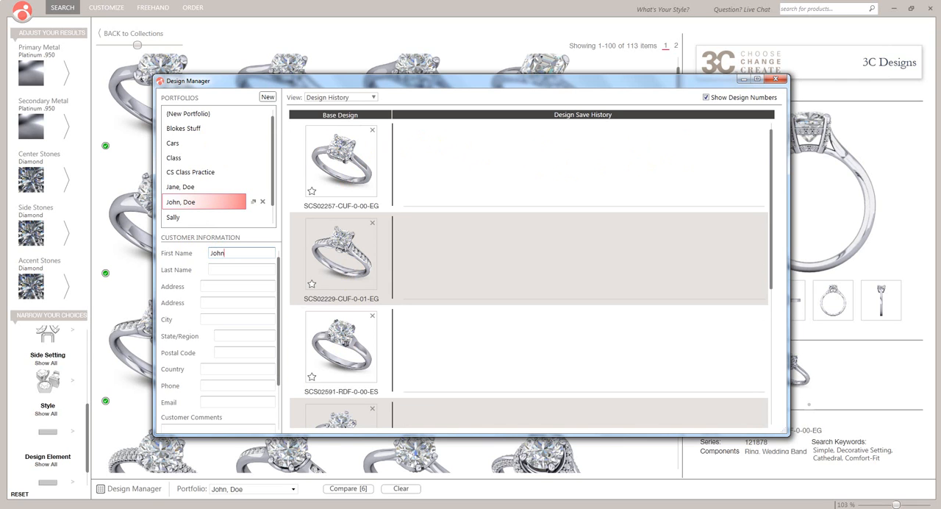
{"action": "mouse_move", "coordinate": [218, 269]}
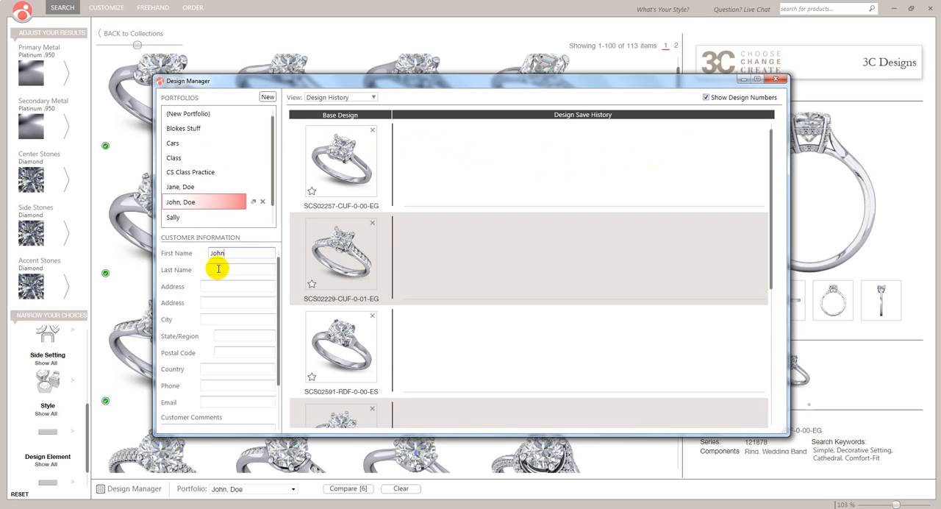
{"action": "left_click", "coordinate": [238, 269]}
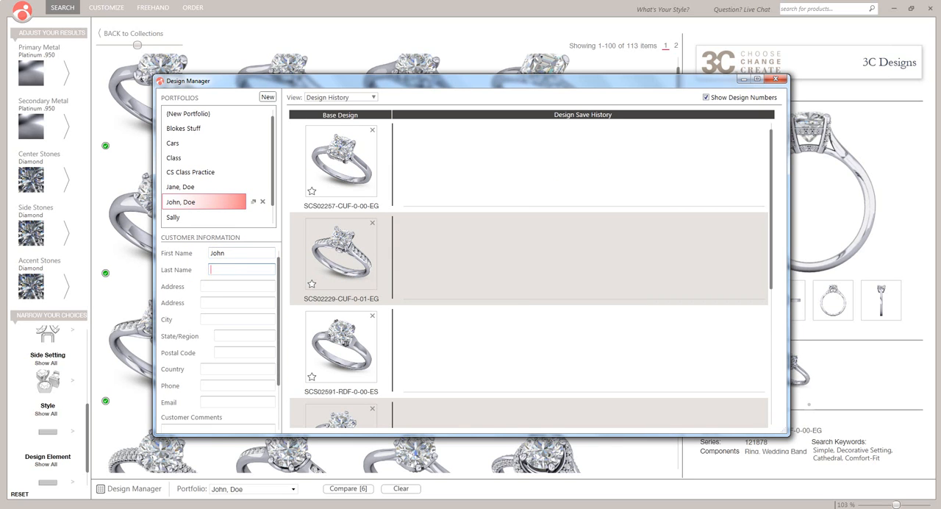
{"action": "type", "text": "doe"}
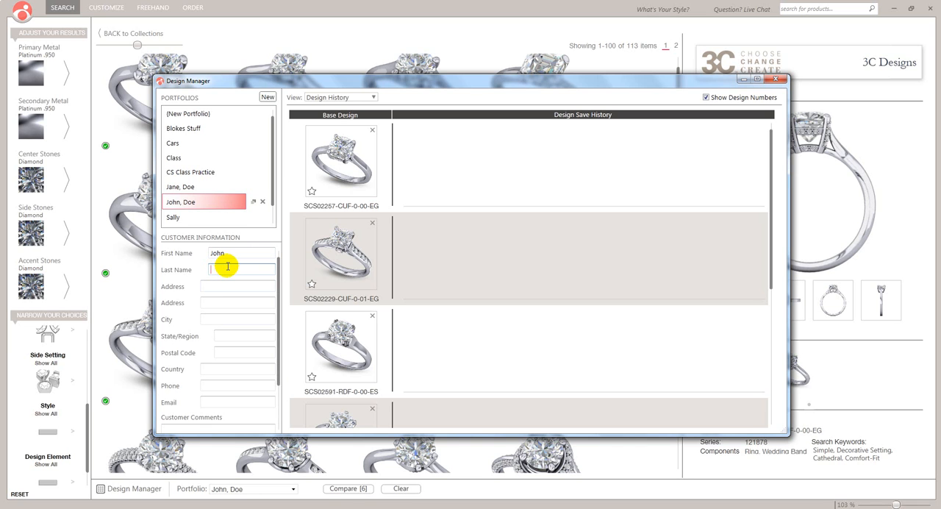
{"action": "type", "text": "Doe"}
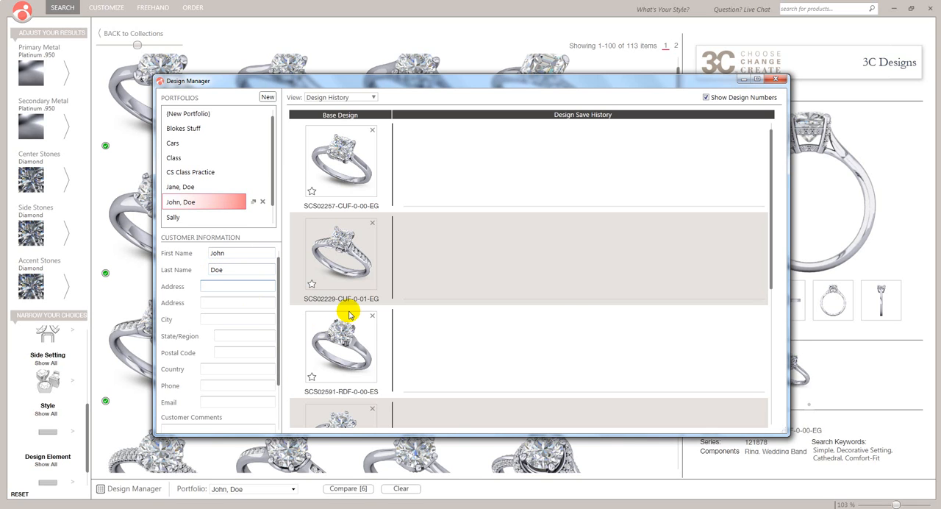
{"action": "type", "text": "4 Spri"}
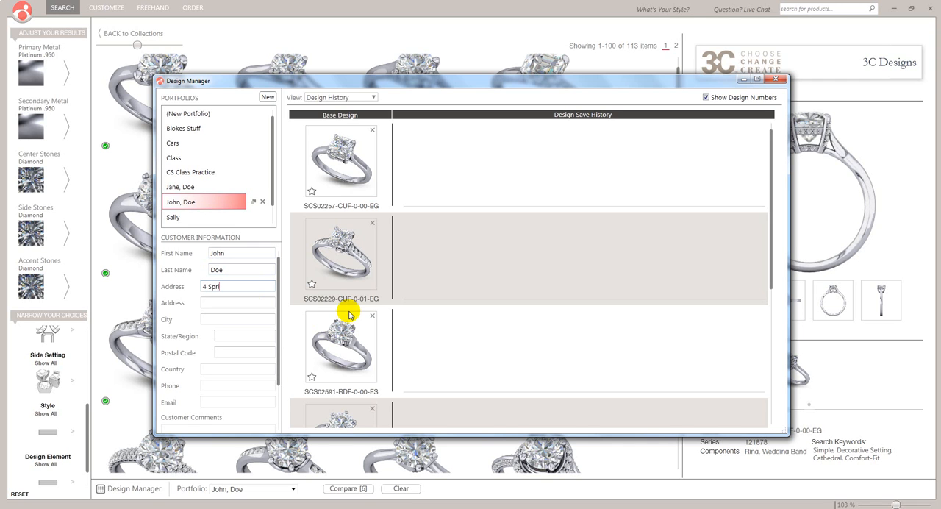
{"action": "type", "text": "ngwell Court"}
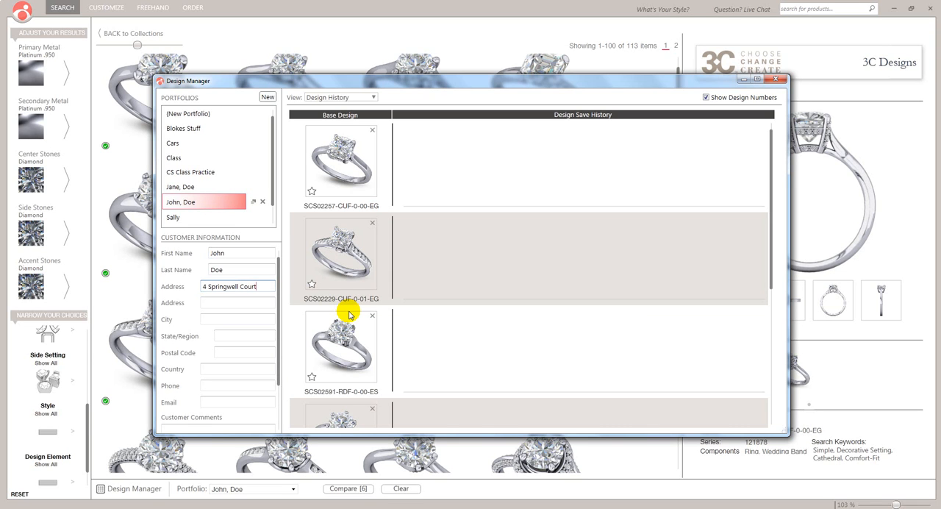
{"action": "left_click", "coordinate": [237, 303]}
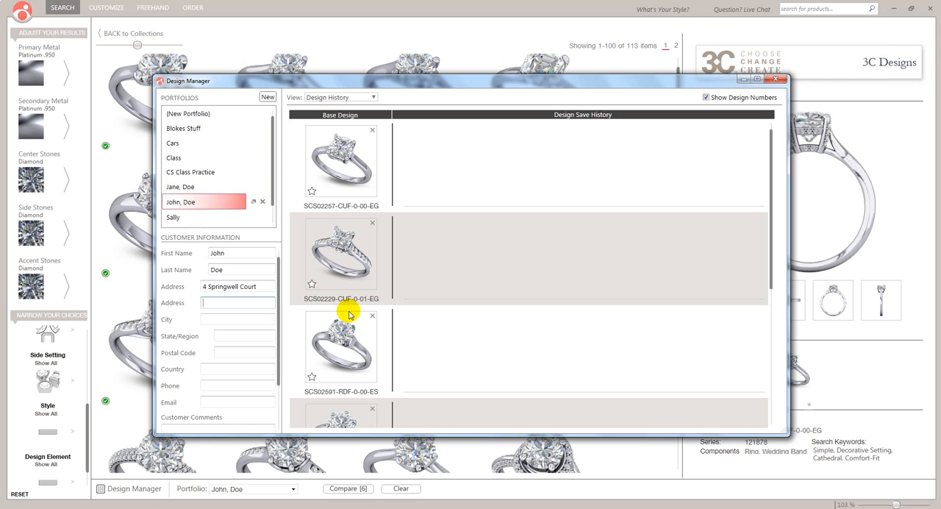
{"action": "type", "text": "Holbeck"}
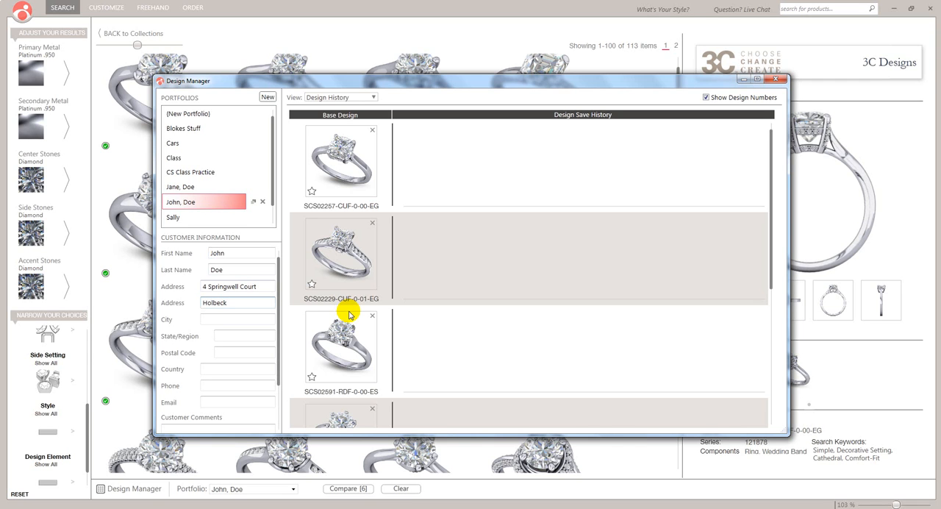
{"action": "left_click", "coordinate": [238, 318]}
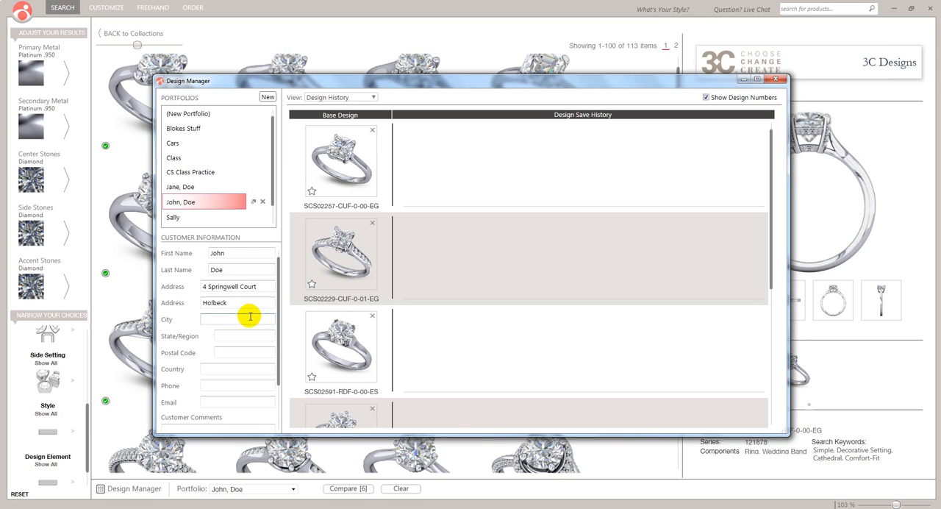
{"action": "type", "text": "Leeds"}
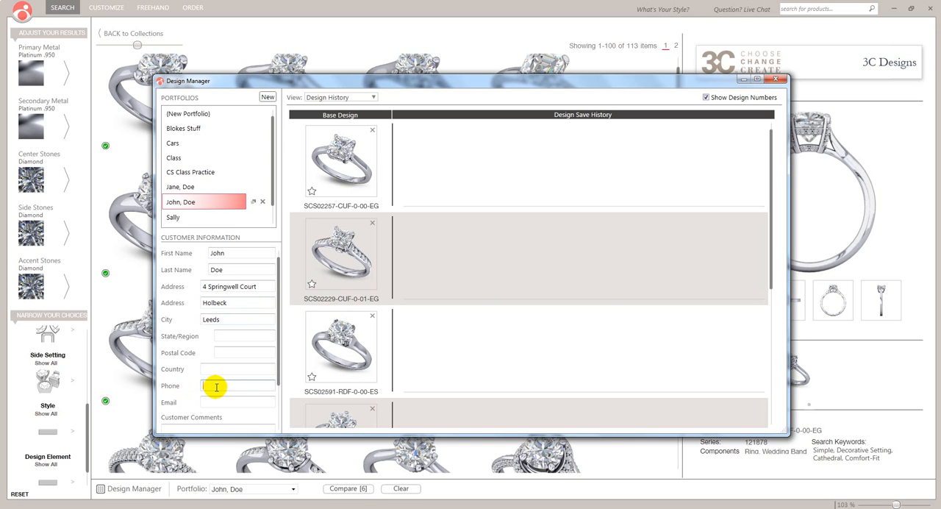
{"action": "type", "text": "123456789"}
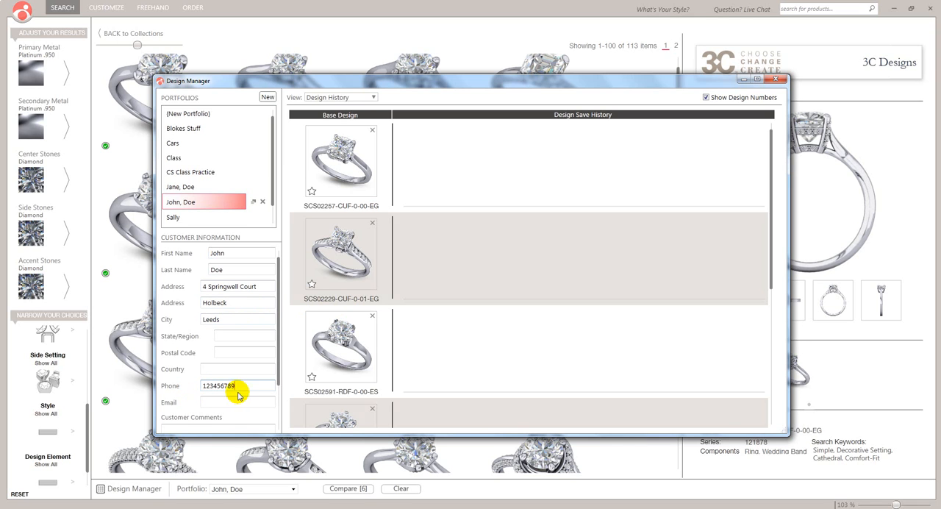
{"action": "mouse_move", "coordinate": [278, 379]}
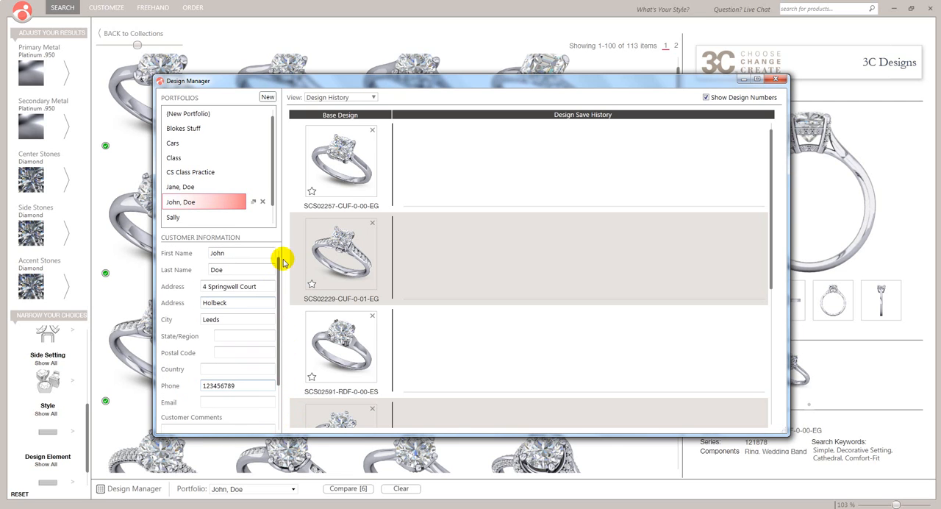
{"action": "mouse_move", "coordinate": [317, 191]}
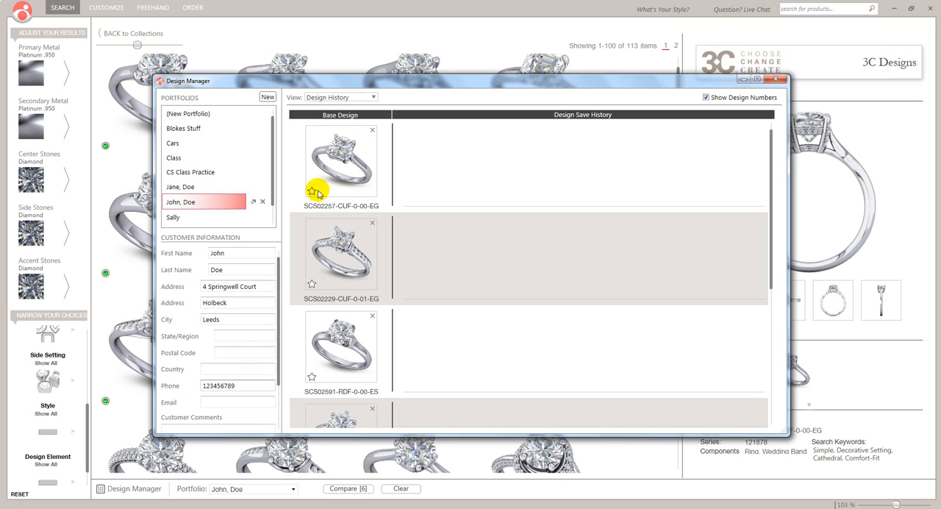
- Star the first ring as a favourite, check the Favorites view, then return to Design History
{"action": "left_click", "coordinate": [312, 191]}
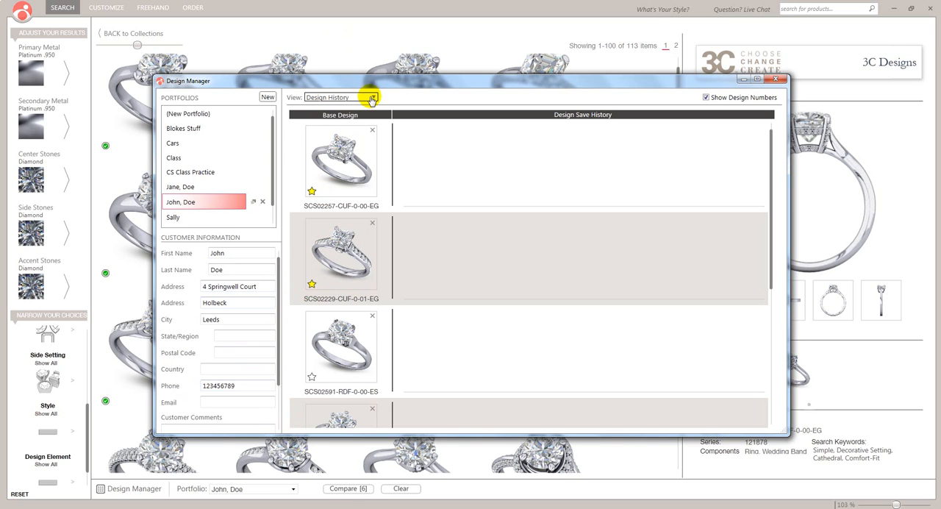
{"action": "left_click", "coordinate": [338, 97]}
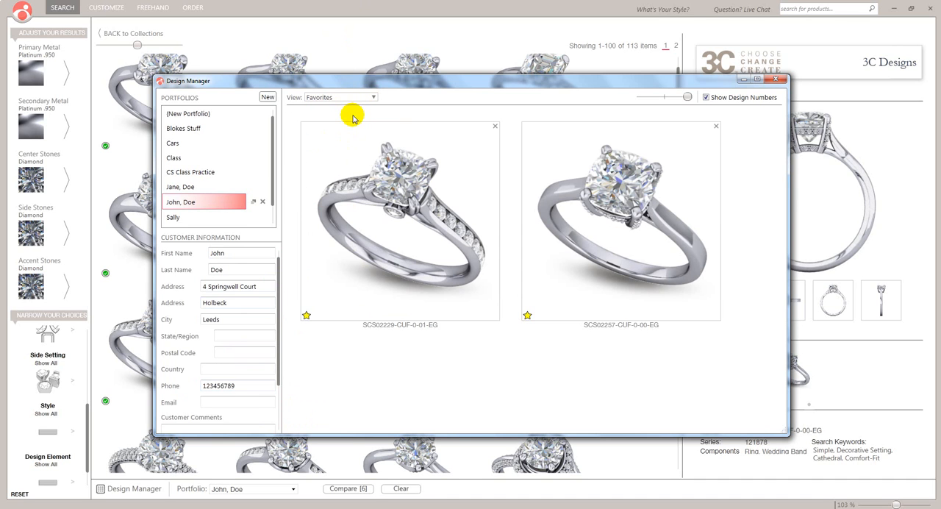
{"action": "mouse_move", "coordinate": [505, 287]}
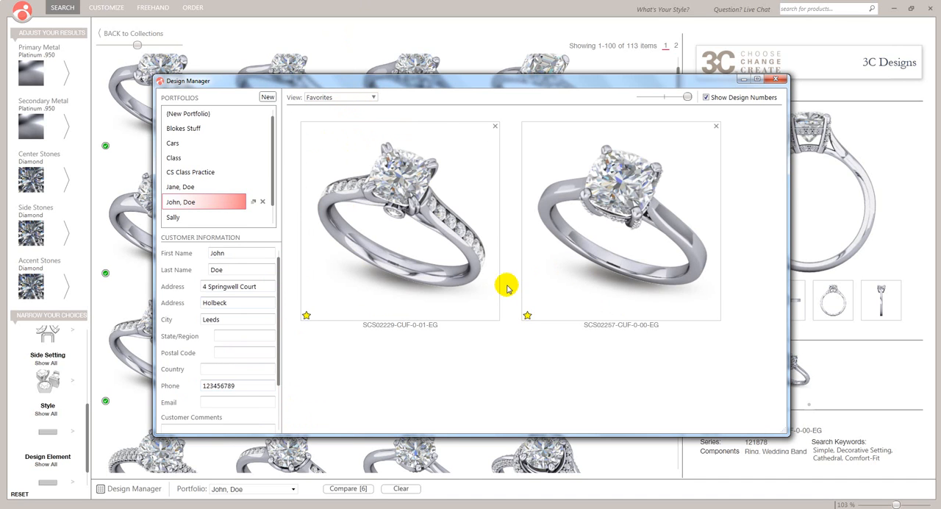
{"action": "mouse_move", "coordinate": [479, 285]}
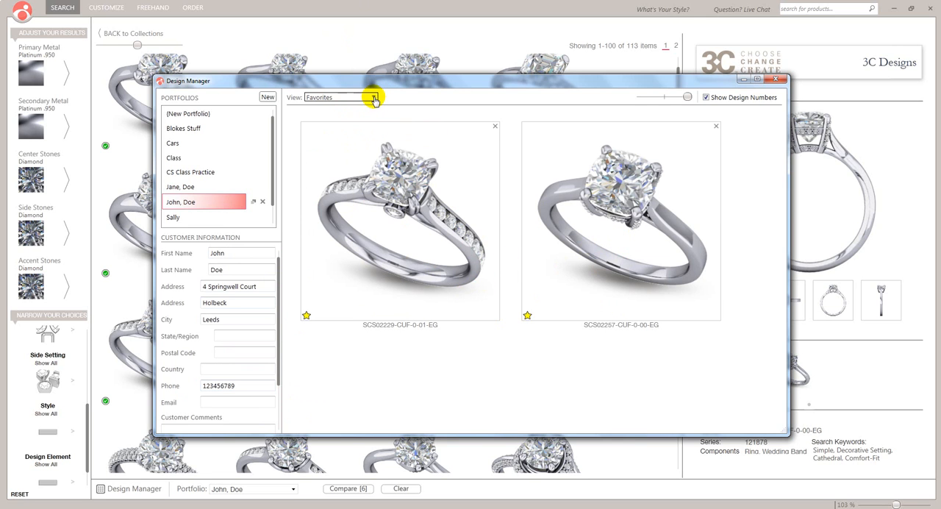
{"action": "left_click", "coordinate": [375, 97]}
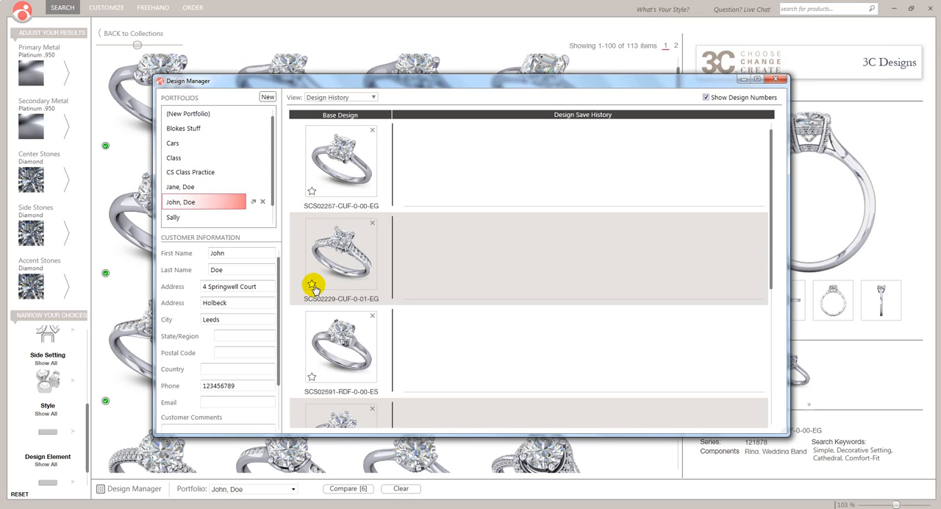
{"action": "mouse_move", "coordinate": [210, 347]}
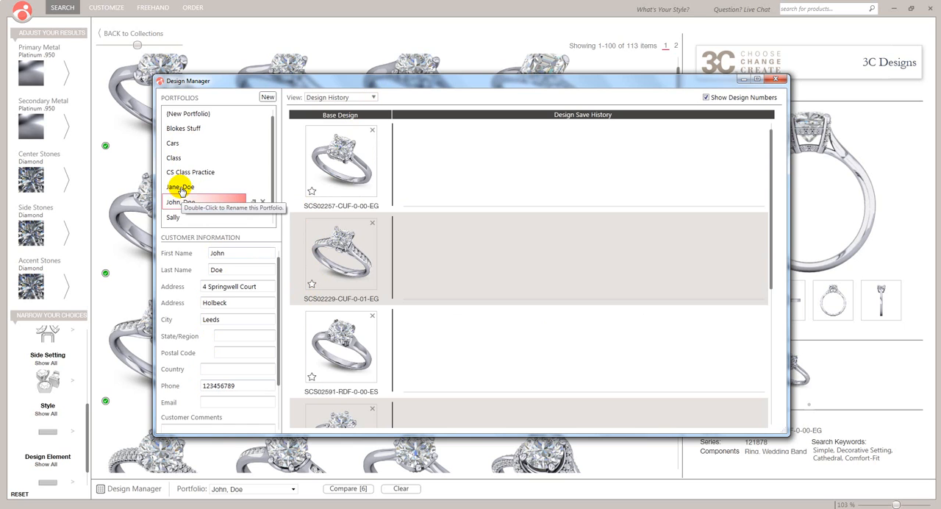
- Show the Jane Doe portfolio's favourite rings, then close the Design Manager
{"action": "left_click", "coordinate": [179, 187]}
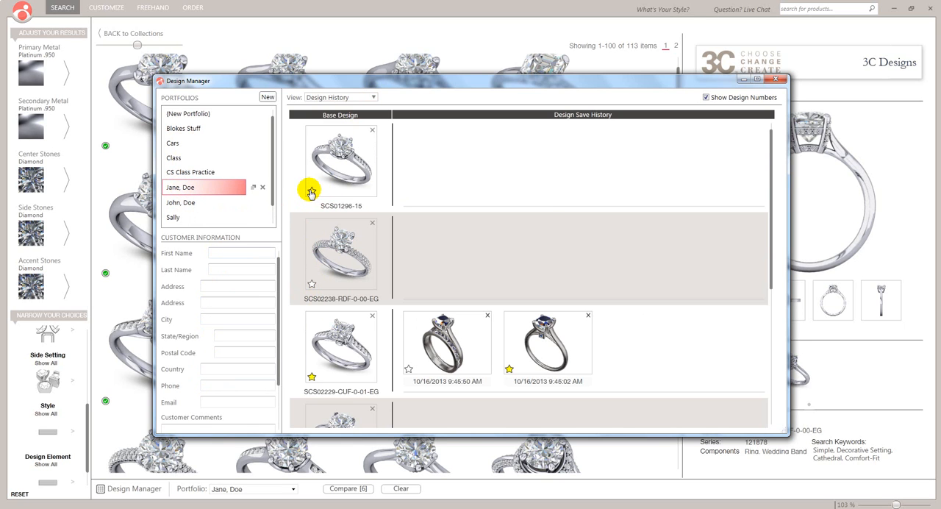
{"action": "left_click", "coordinate": [339, 97]}
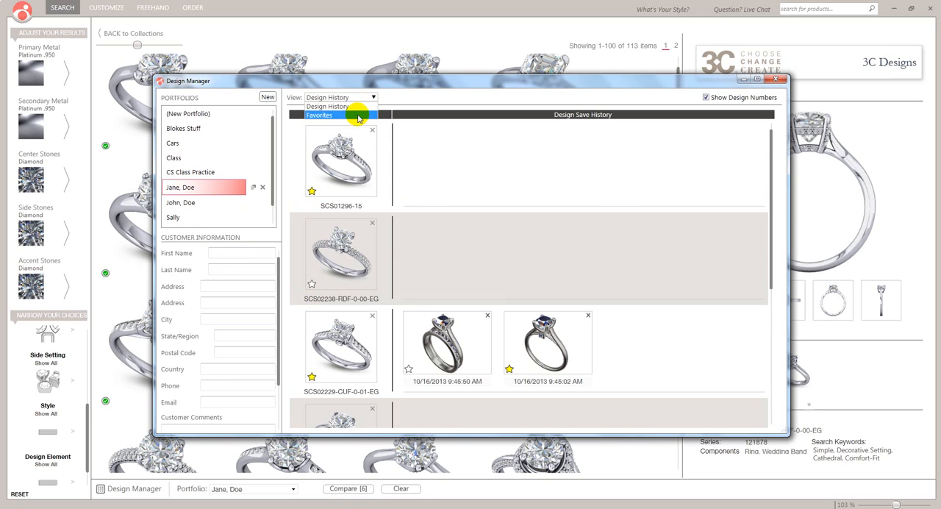
{"action": "left_click", "coordinate": [320, 115]}
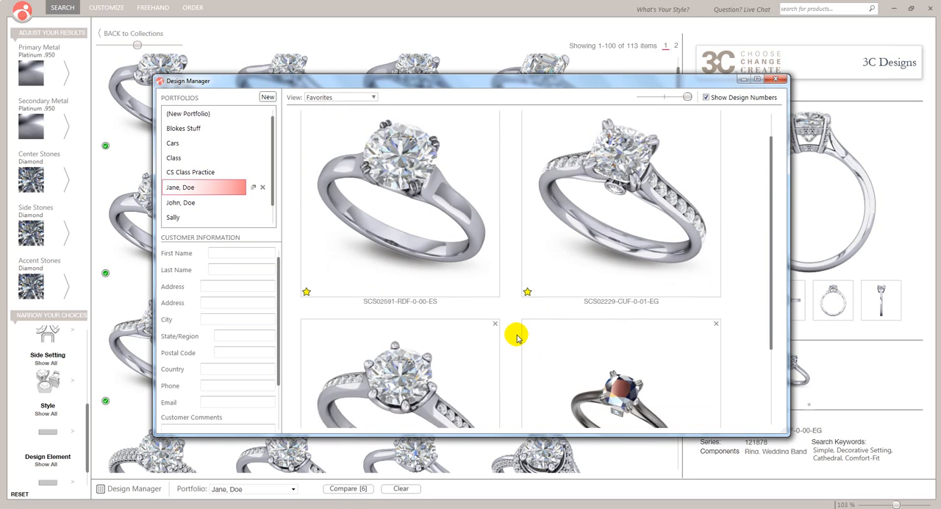
{"action": "scroll", "scroll_direction": "down", "scroll_amount": 3}
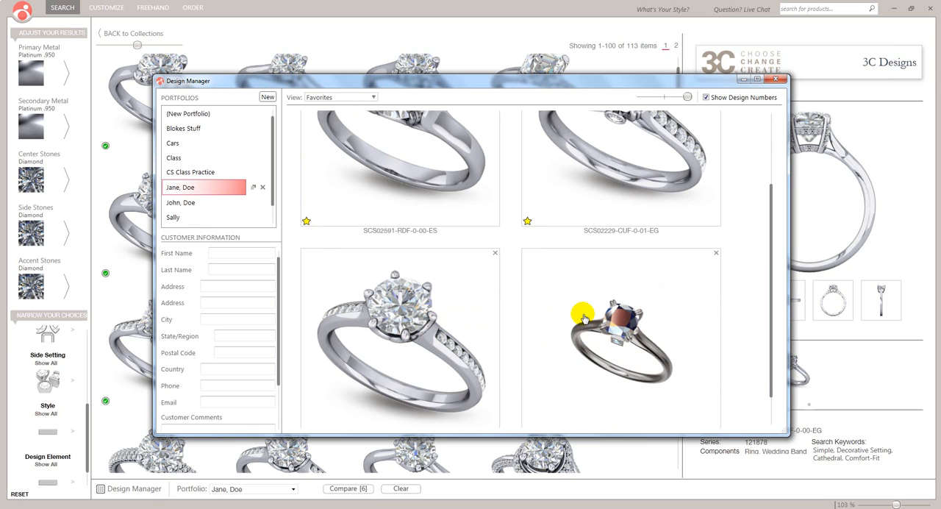
{"action": "mouse_move", "coordinate": [597, 315]}
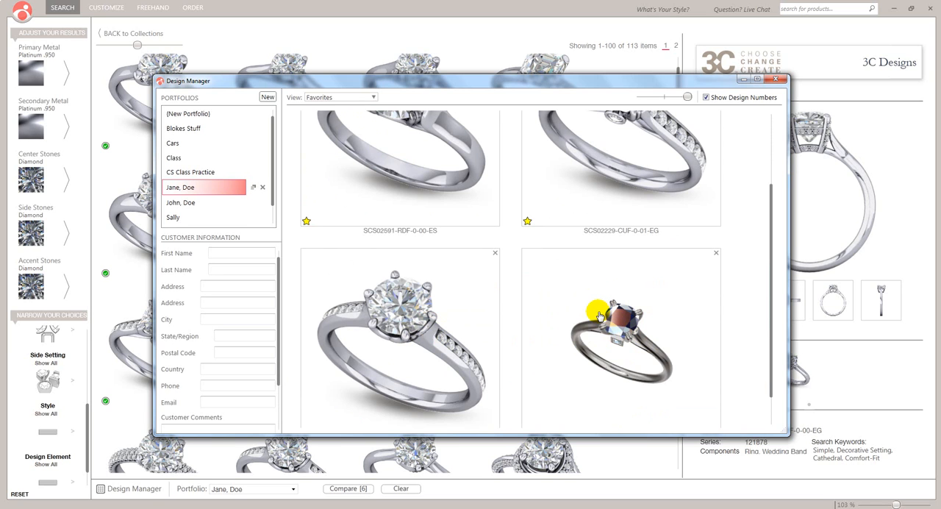
{"action": "mouse_move", "coordinate": [301, 173]}
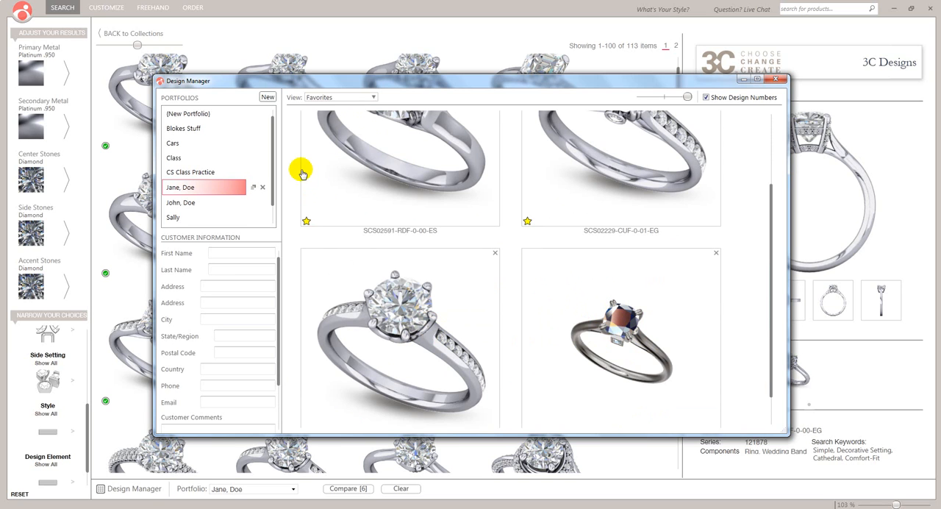
{"action": "mouse_move", "coordinate": [743, 84]}
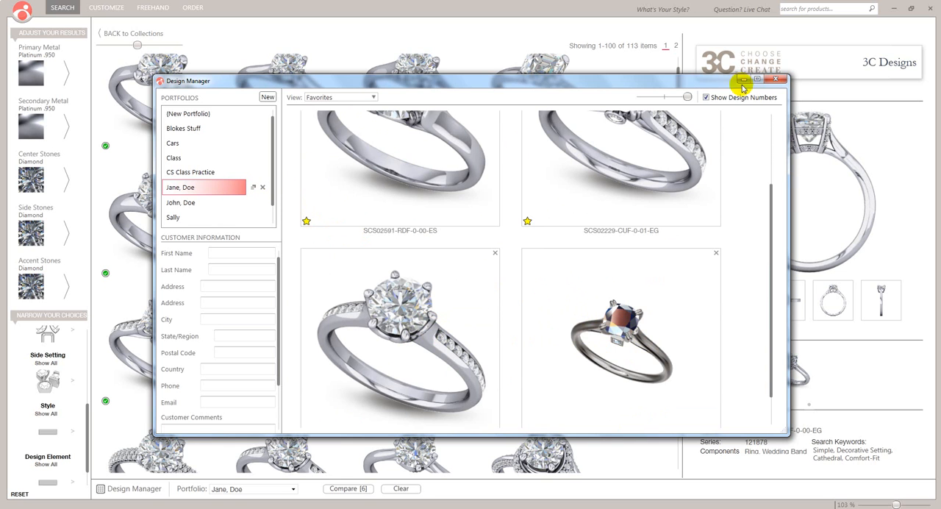
{"action": "left_click", "coordinate": [776, 79]}
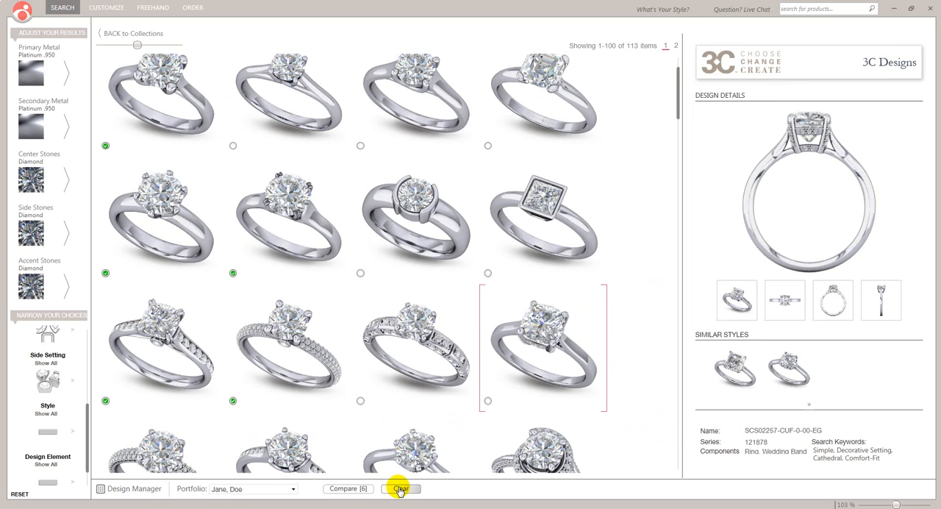
- Clear the selected rings and make John Doe the active portfolio
{"action": "left_click", "coordinate": [400, 488]}
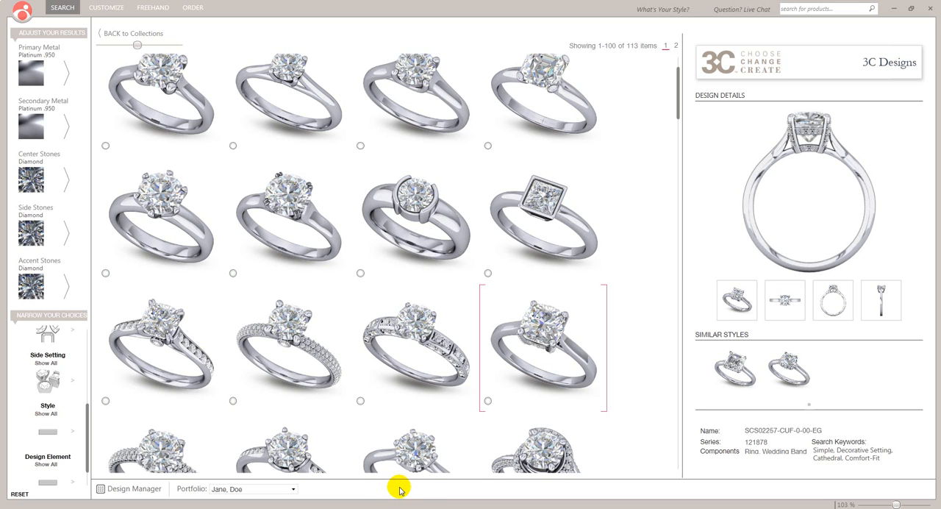
{"action": "left_click", "coordinate": [133, 488]}
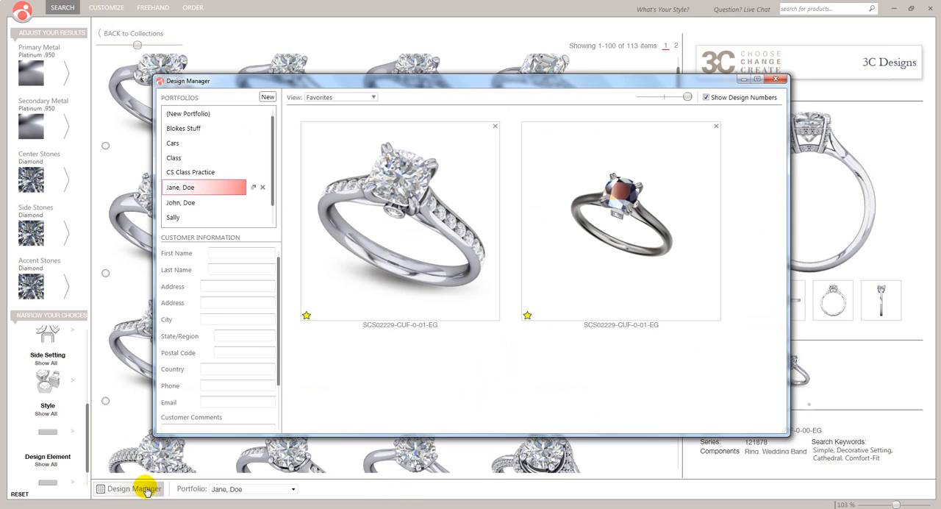
{"action": "mouse_move", "coordinate": [285, 170]}
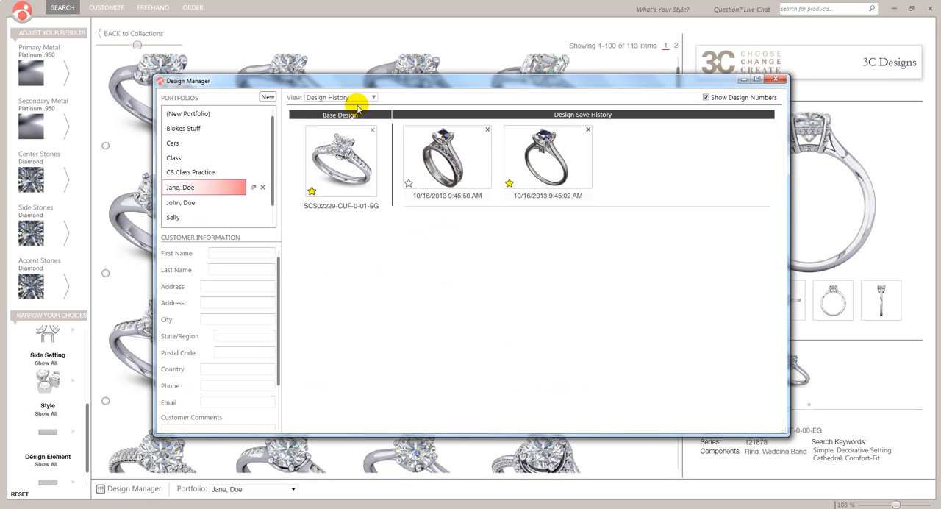
{"action": "mouse_move", "coordinate": [373, 238]}
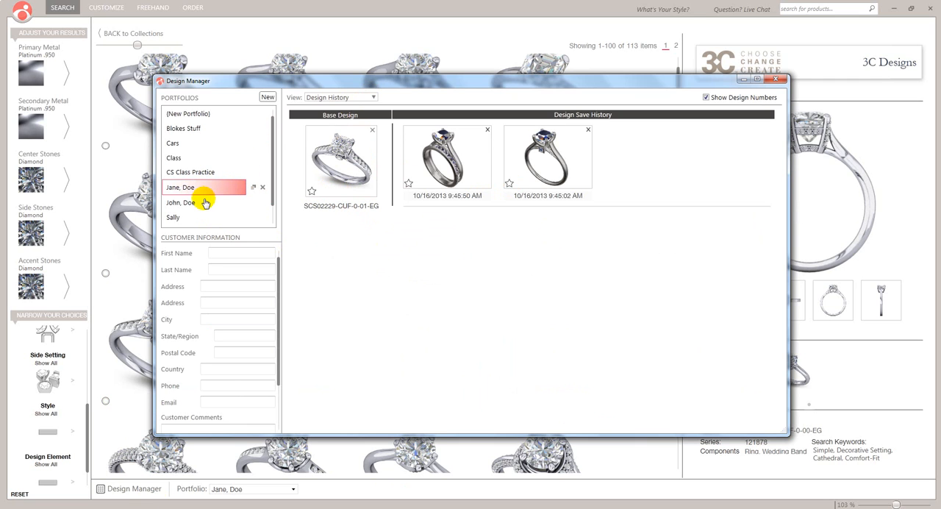
{"action": "left_click", "coordinate": [182, 203]}
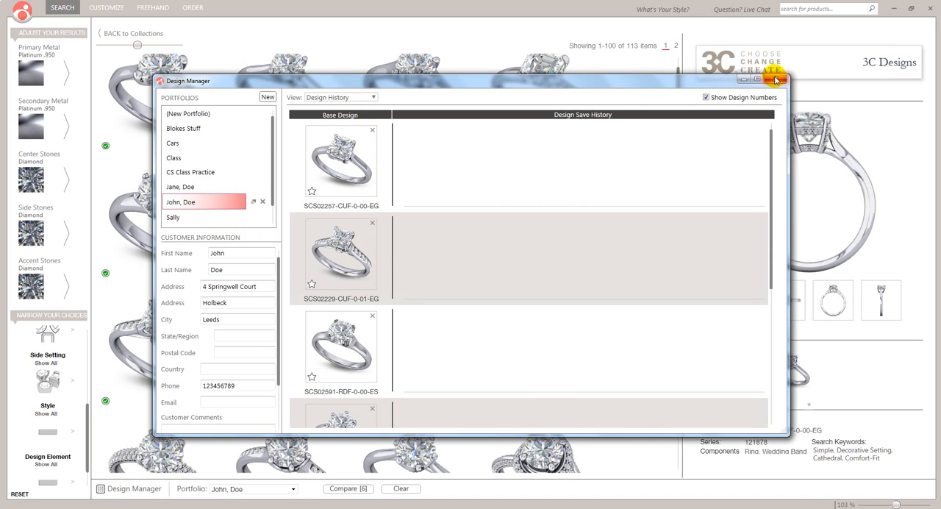
{"action": "left_click", "coordinate": [774, 79]}
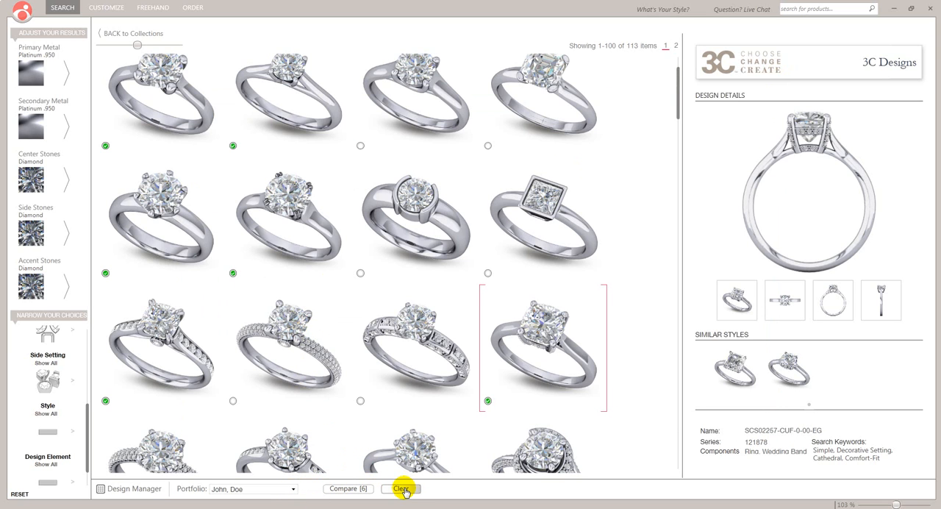
- Clear the selection again and reopen the Design Manager on John Doe's empty history
{"action": "left_click", "coordinate": [400, 488]}
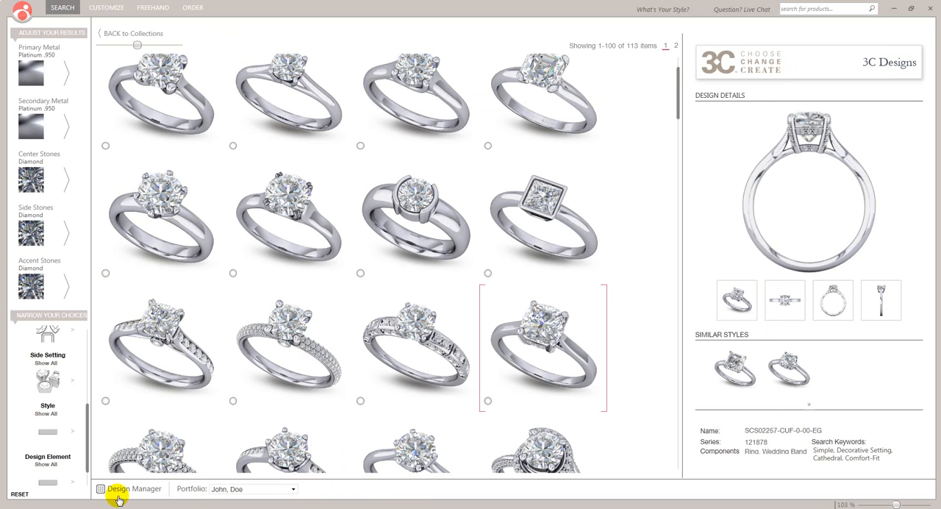
{"action": "left_click", "coordinate": [134, 488]}
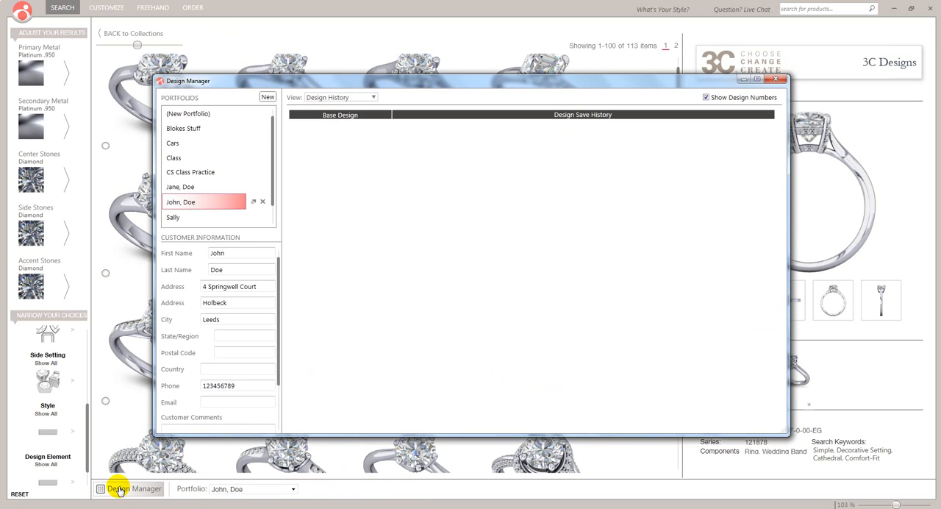
{"action": "mouse_move", "coordinate": [264, 314]}
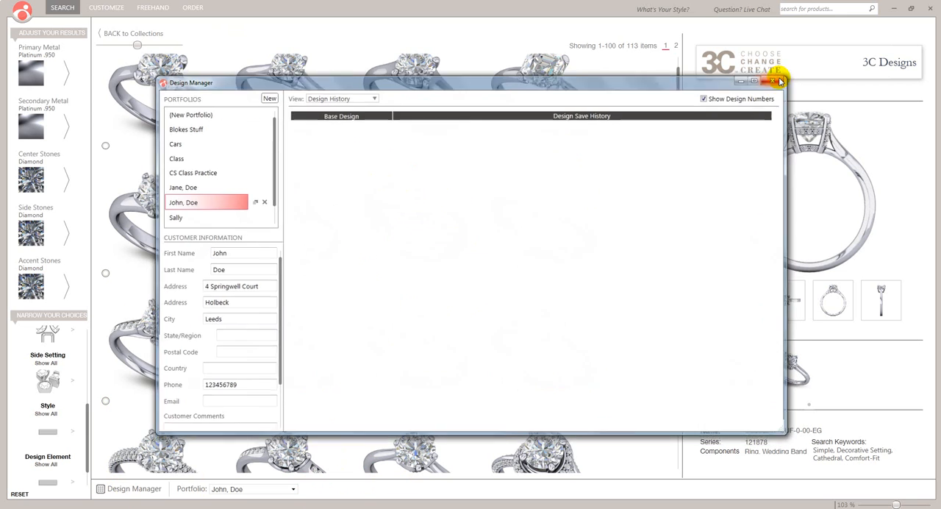
- Tick six rings in the catalogue and review them in John Doe's design history
{"action": "left_click", "coordinate": [776, 81]}
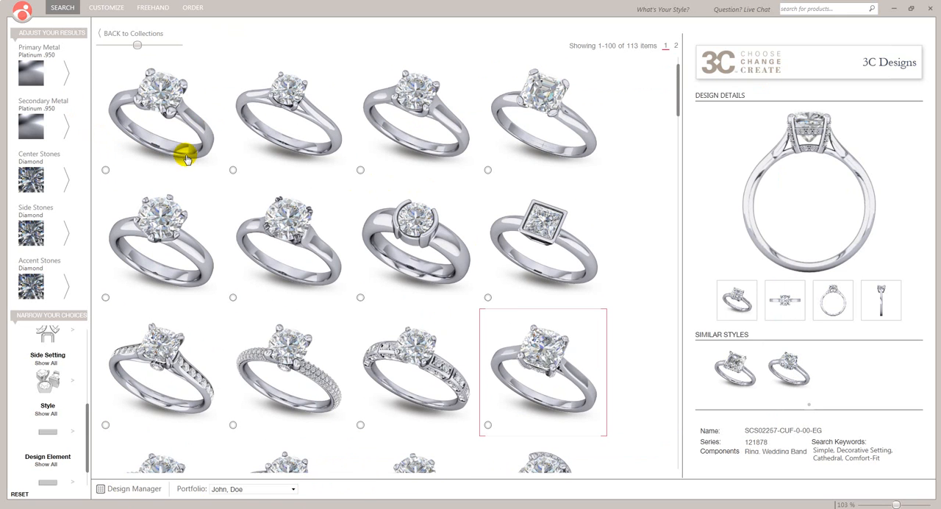
{"action": "left_click", "coordinate": [106, 171]}
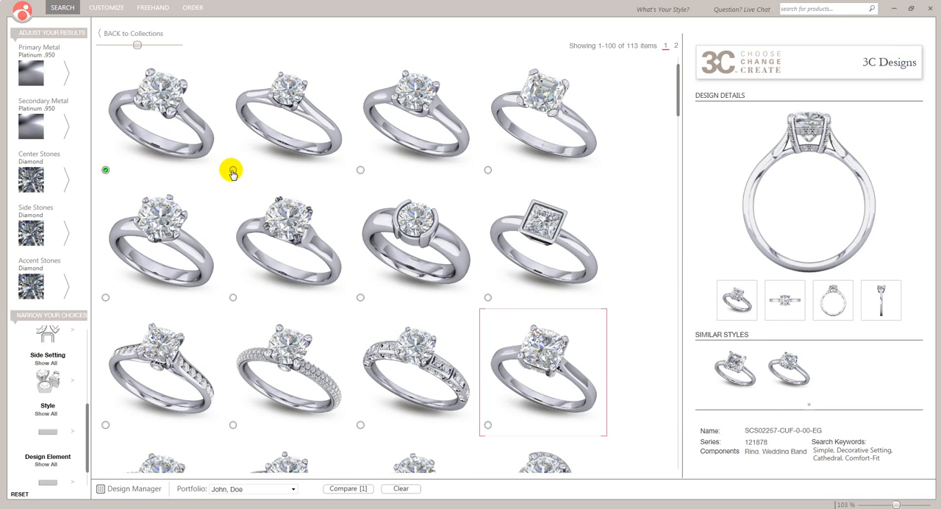
{"action": "left_click", "coordinate": [415, 118]}
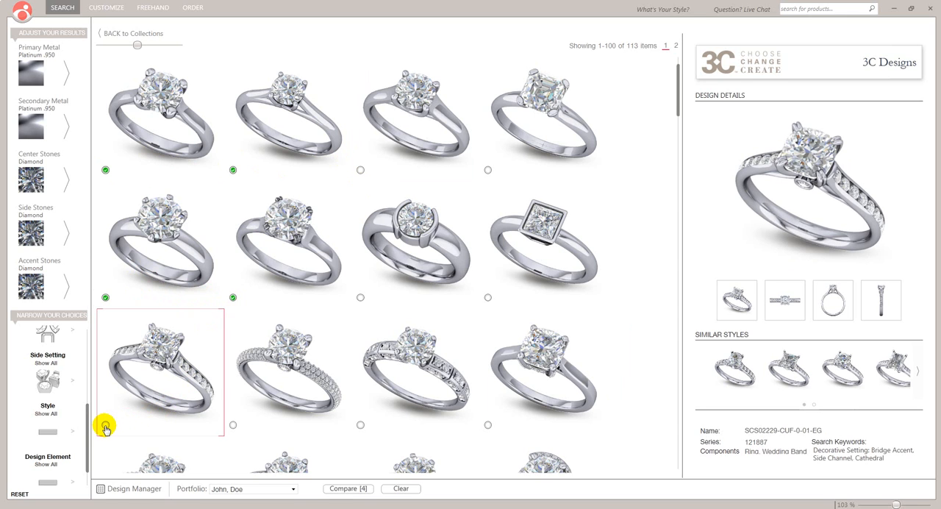
{"action": "left_click", "coordinate": [106, 423]}
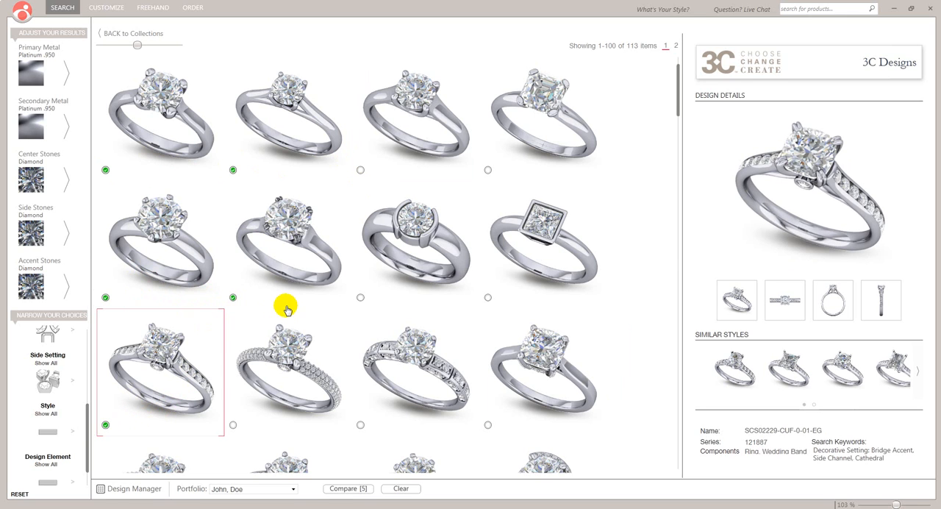
{"action": "mouse_move", "coordinate": [358, 173]}
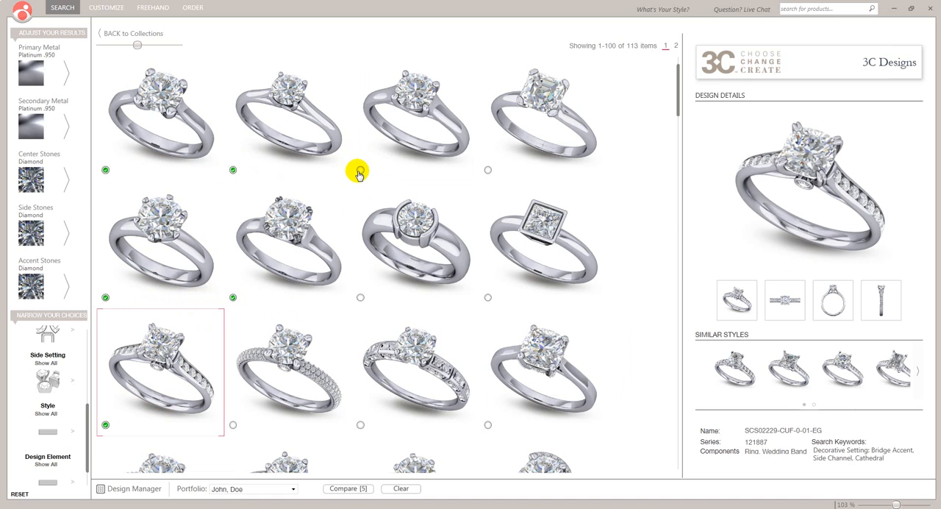
{"action": "left_click", "coordinate": [359, 170]}
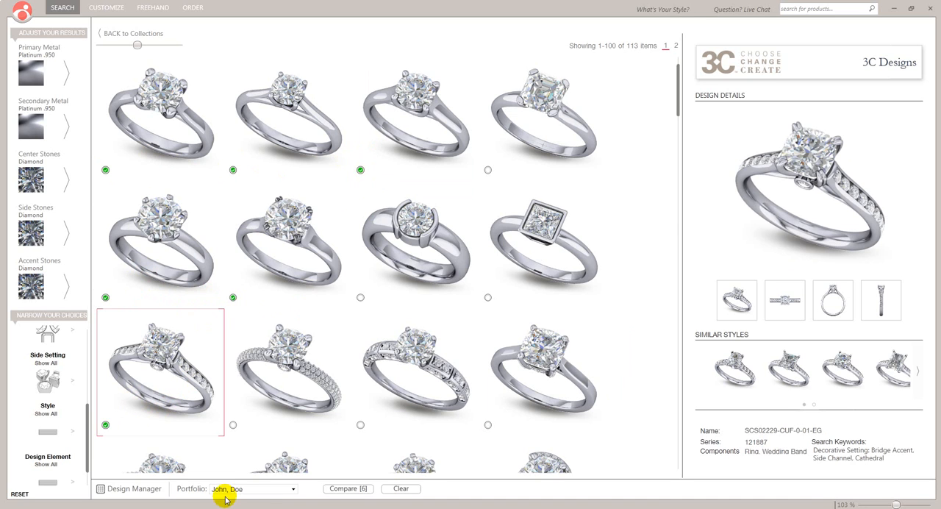
{"action": "left_click", "coordinate": [130, 488]}
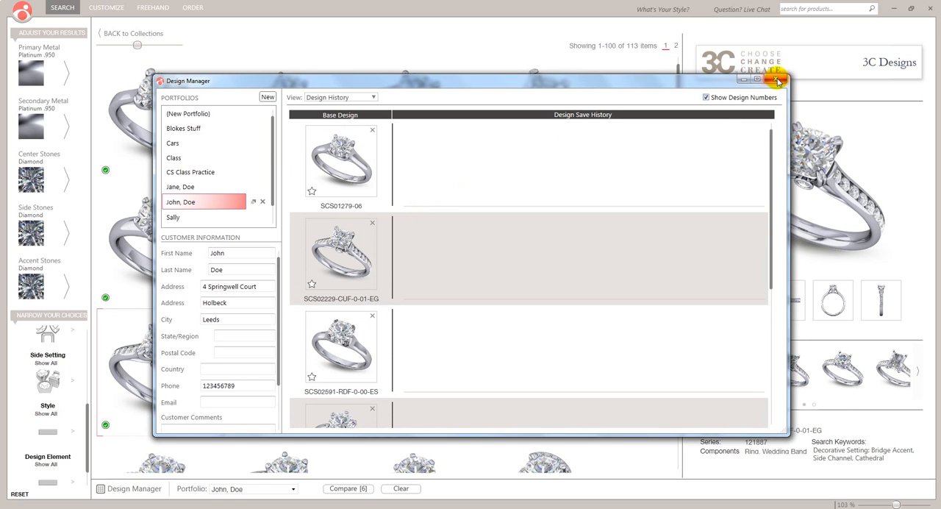
- Return to the 3C Designs collection and reopen the Design Manager on the default New Portfolio
{"action": "left_click", "coordinate": [776, 79]}
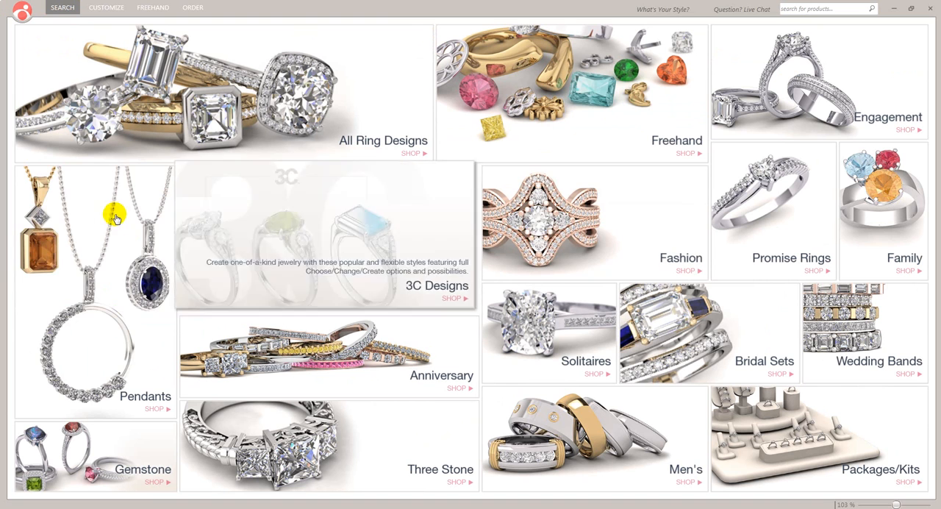
{"action": "mouse_move", "coordinate": [338, 229]}
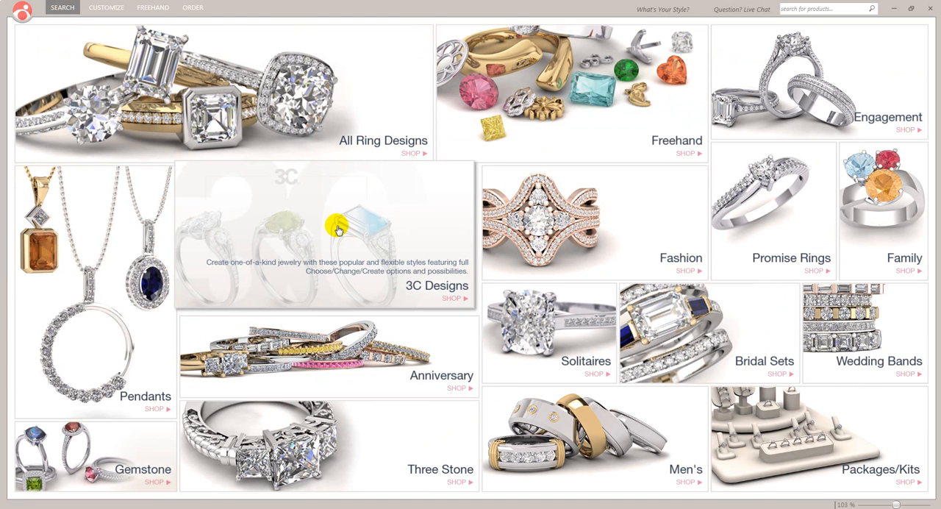
{"action": "left_click", "coordinate": [323, 235]}
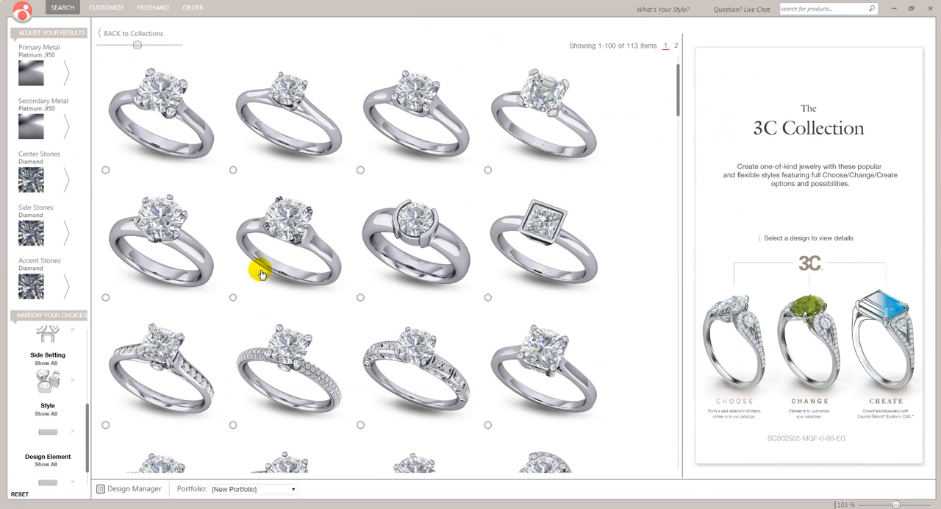
{"action": "left_click", "coordinate": [133, 488]}
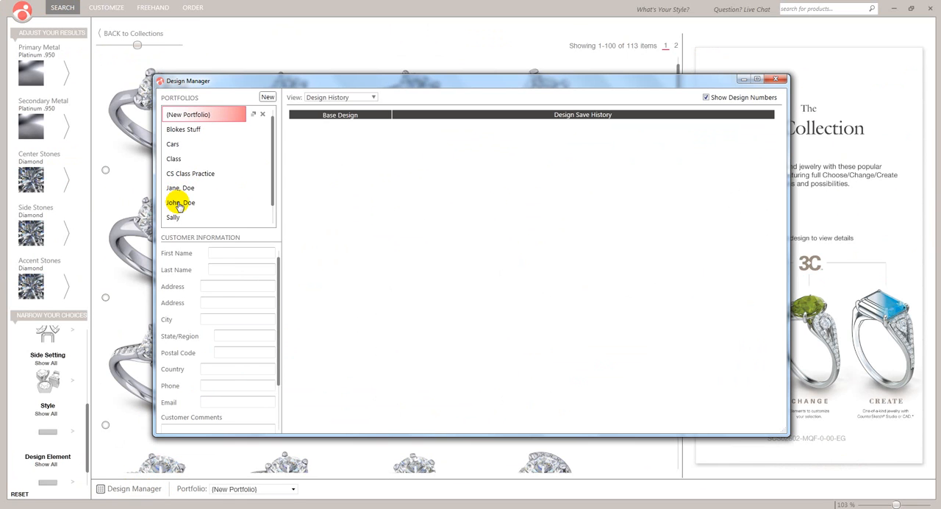
- Switch to the John Doe portfolio and toggle Show Design Numbers off and back on
{"action": "left_click", "coordinate": [180, 203]}
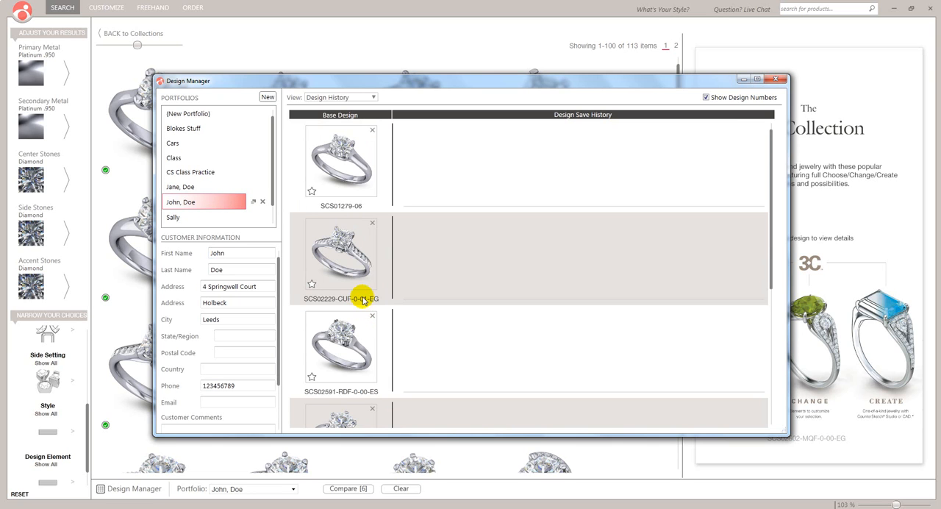
{"action": "mouse_move", "coordinate": [317, 250]}
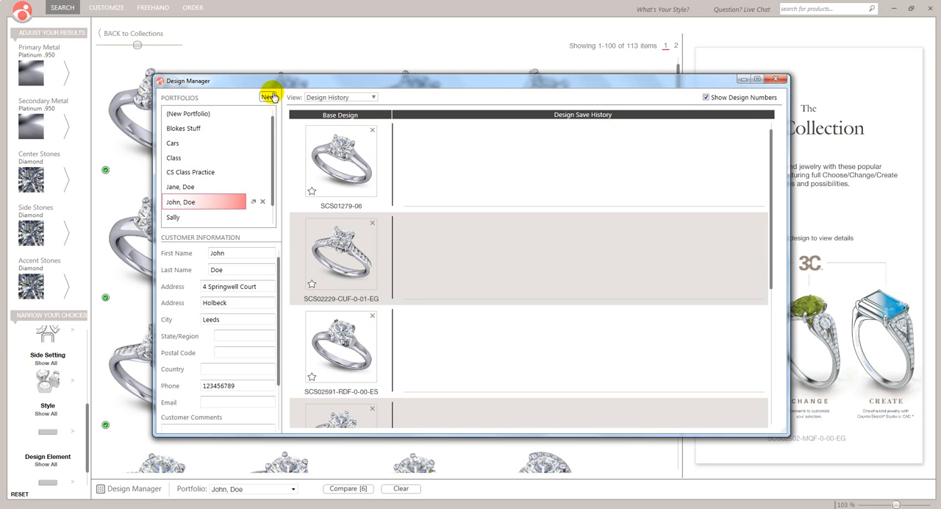
{"action": "mouse_move", "coordinate": [541, 274]}
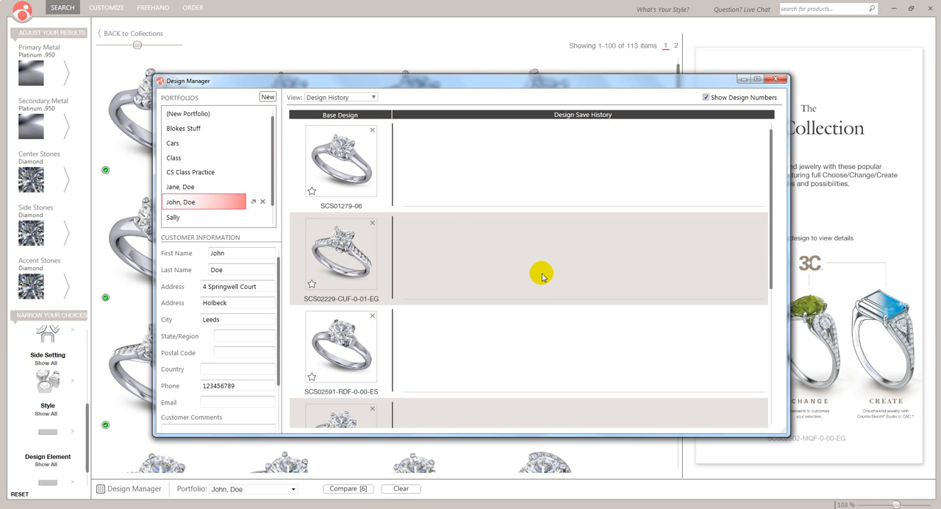
{"action": "mouse_move", "coordinate": [690, 112]}
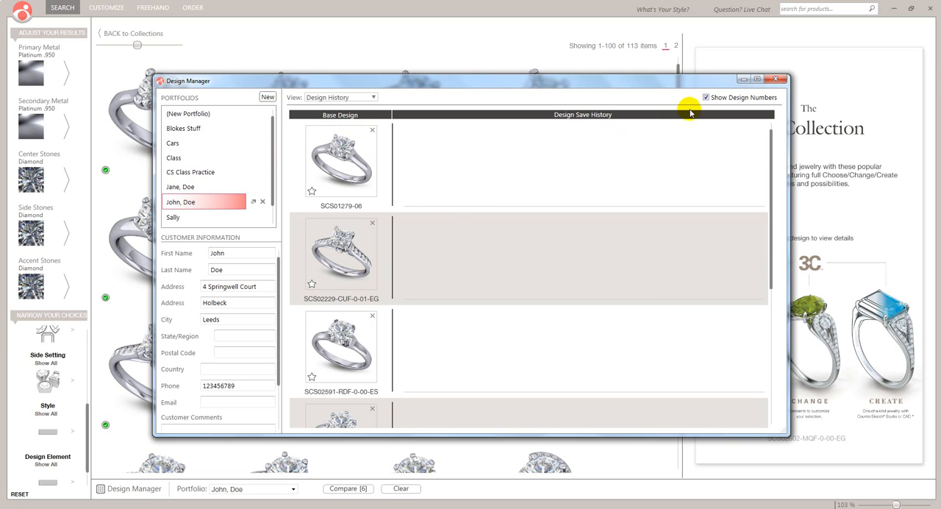
{"action": "left_click", "coordinate": [705, 97]}
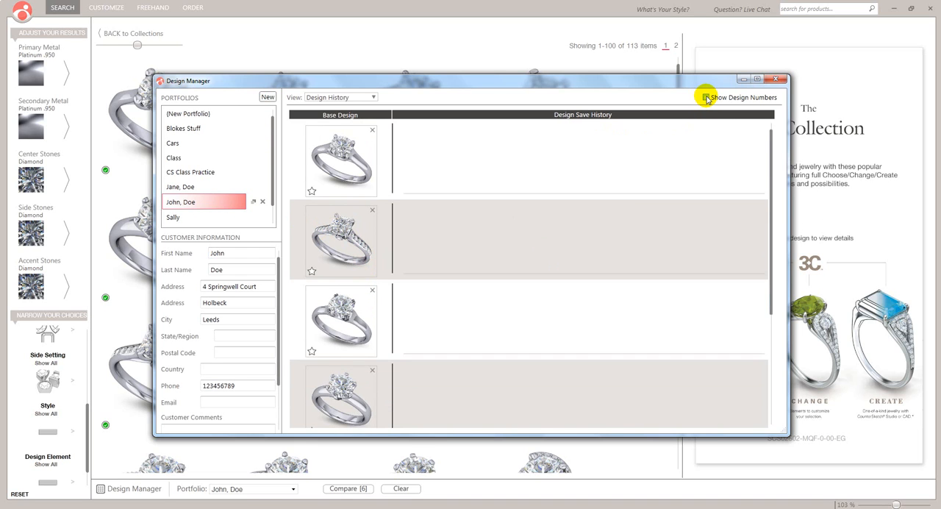
{"action": "left_click", "coordinate": [706, 97]}
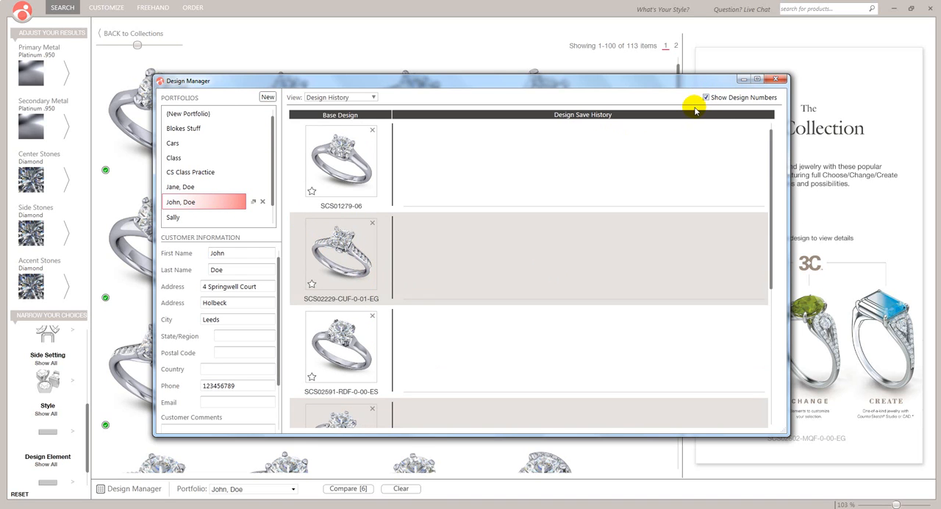